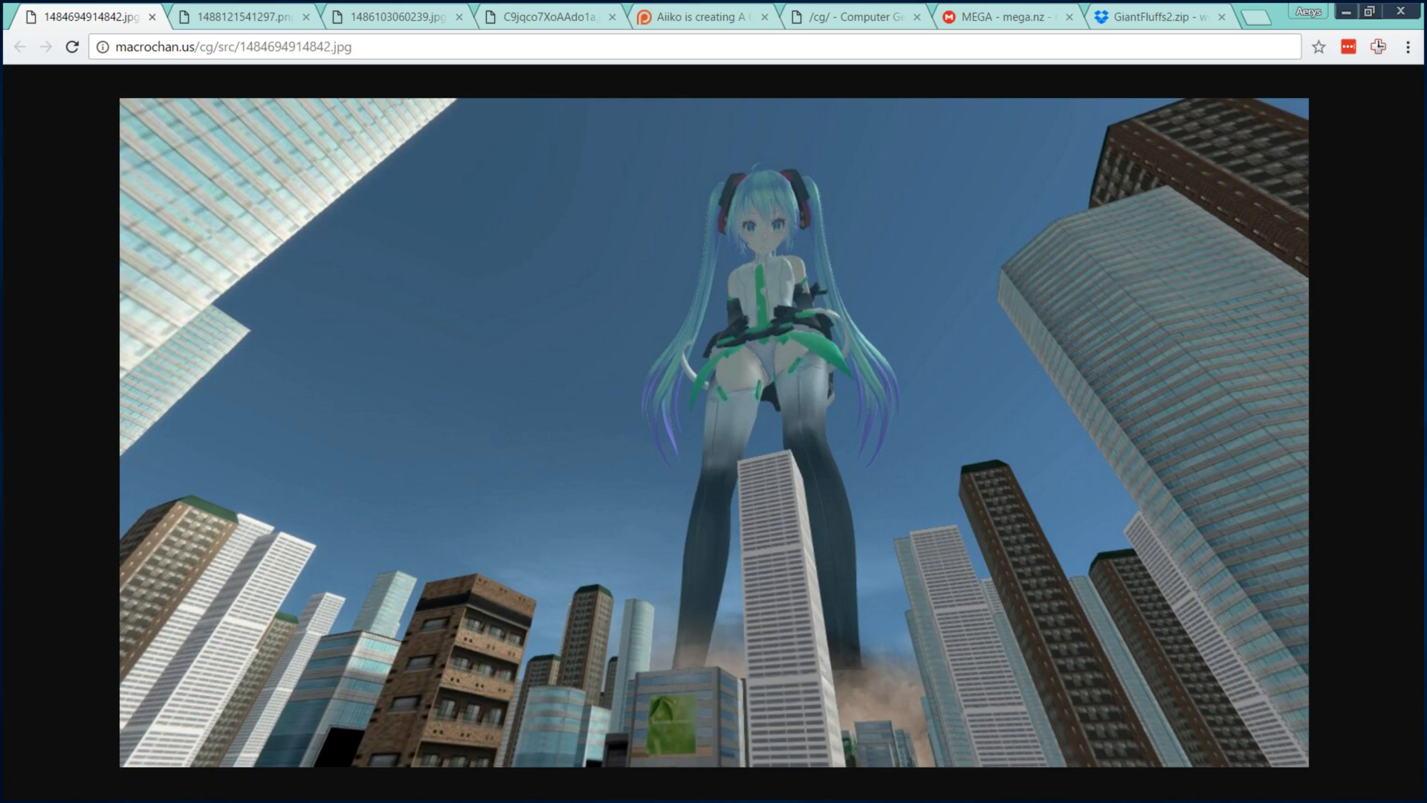
View the posed character, the group of giantesses, then the giant dragon over the city.
click(241, 17)
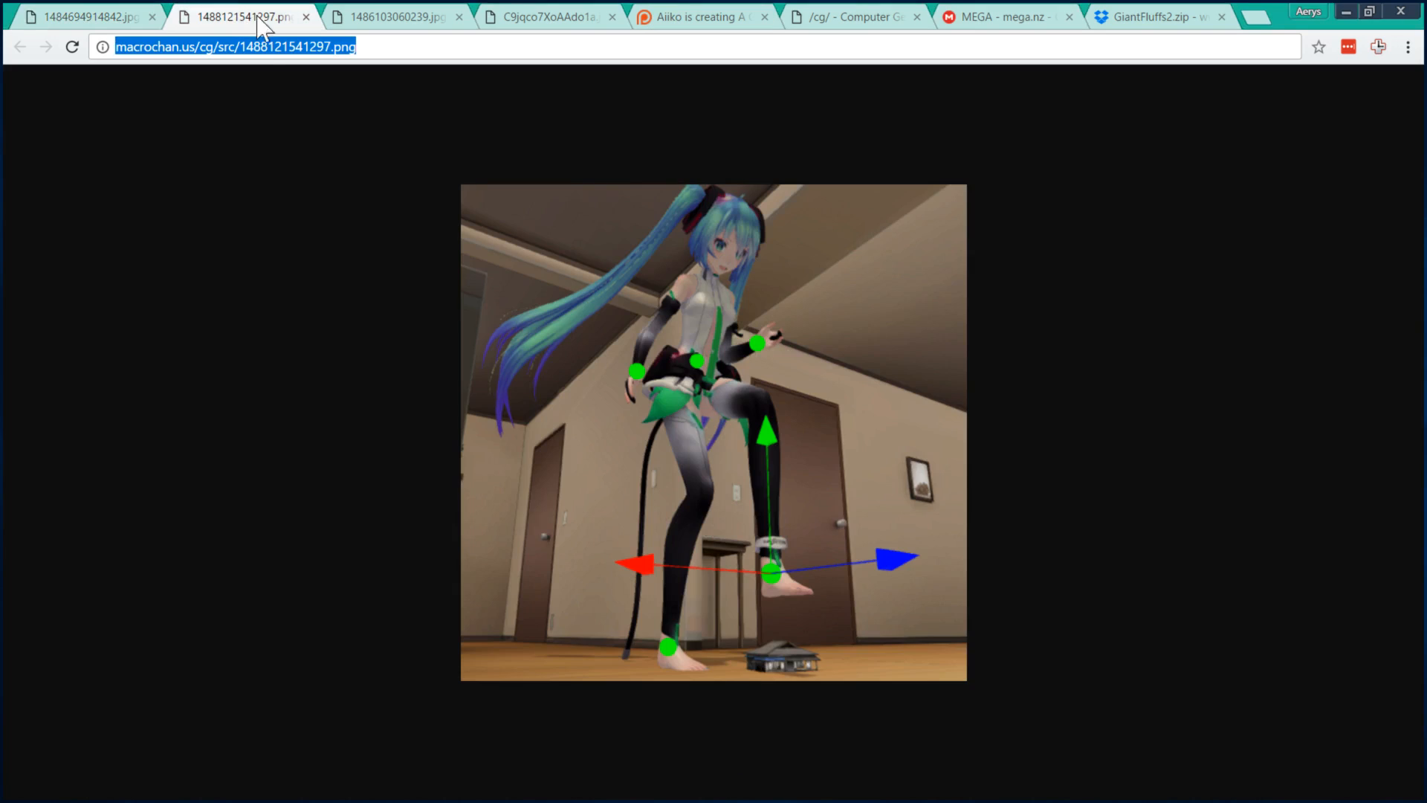
mouse_move(266, 226)
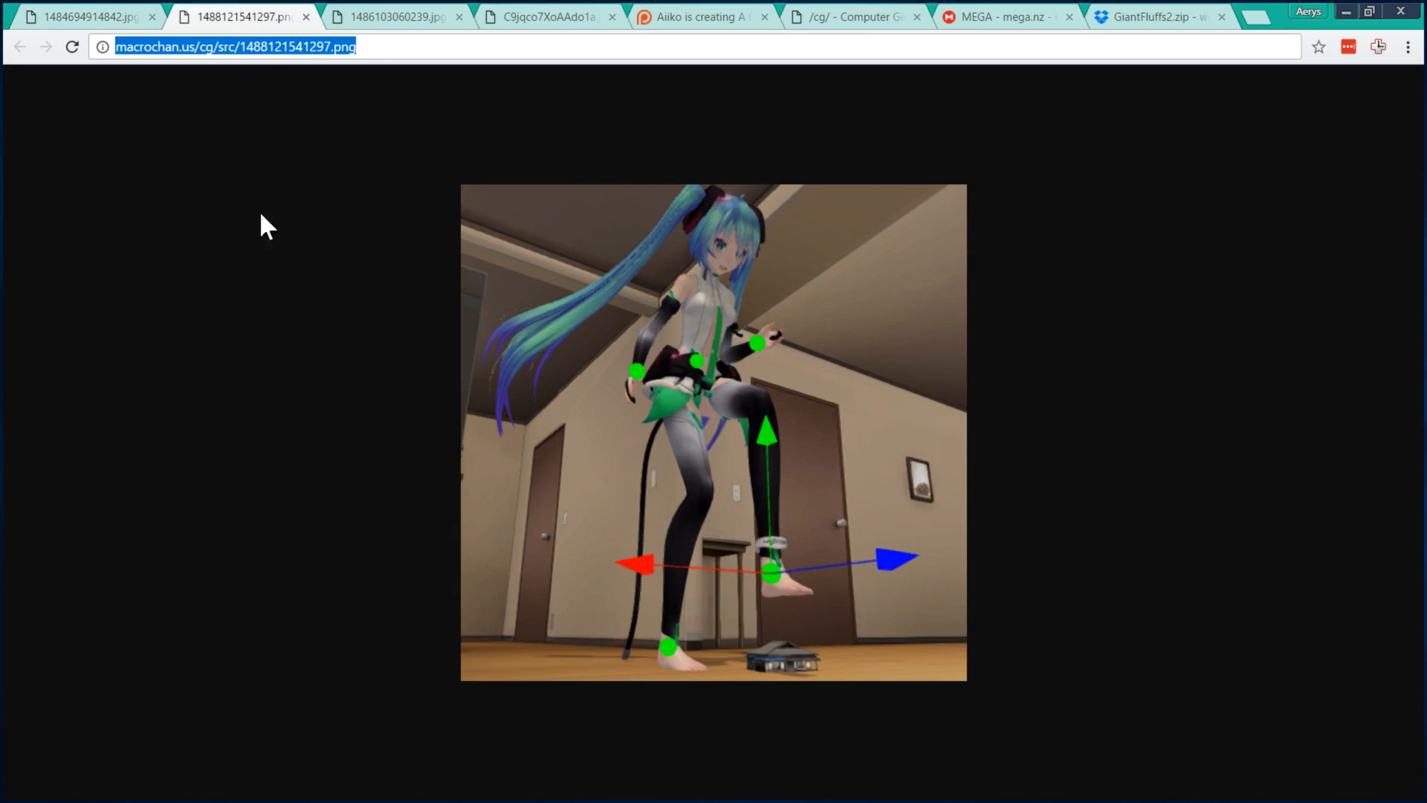
click(391, 16)
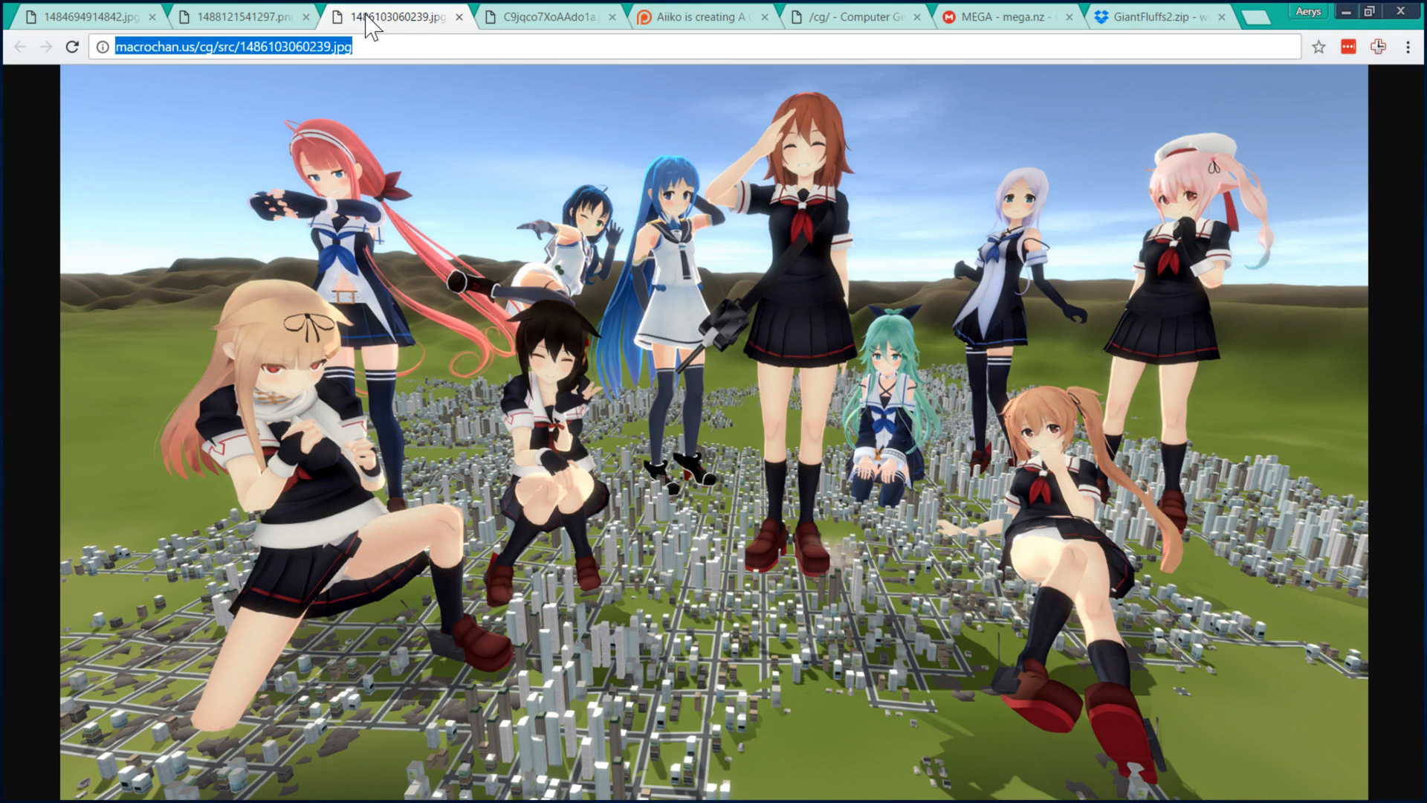
click(548, 17)
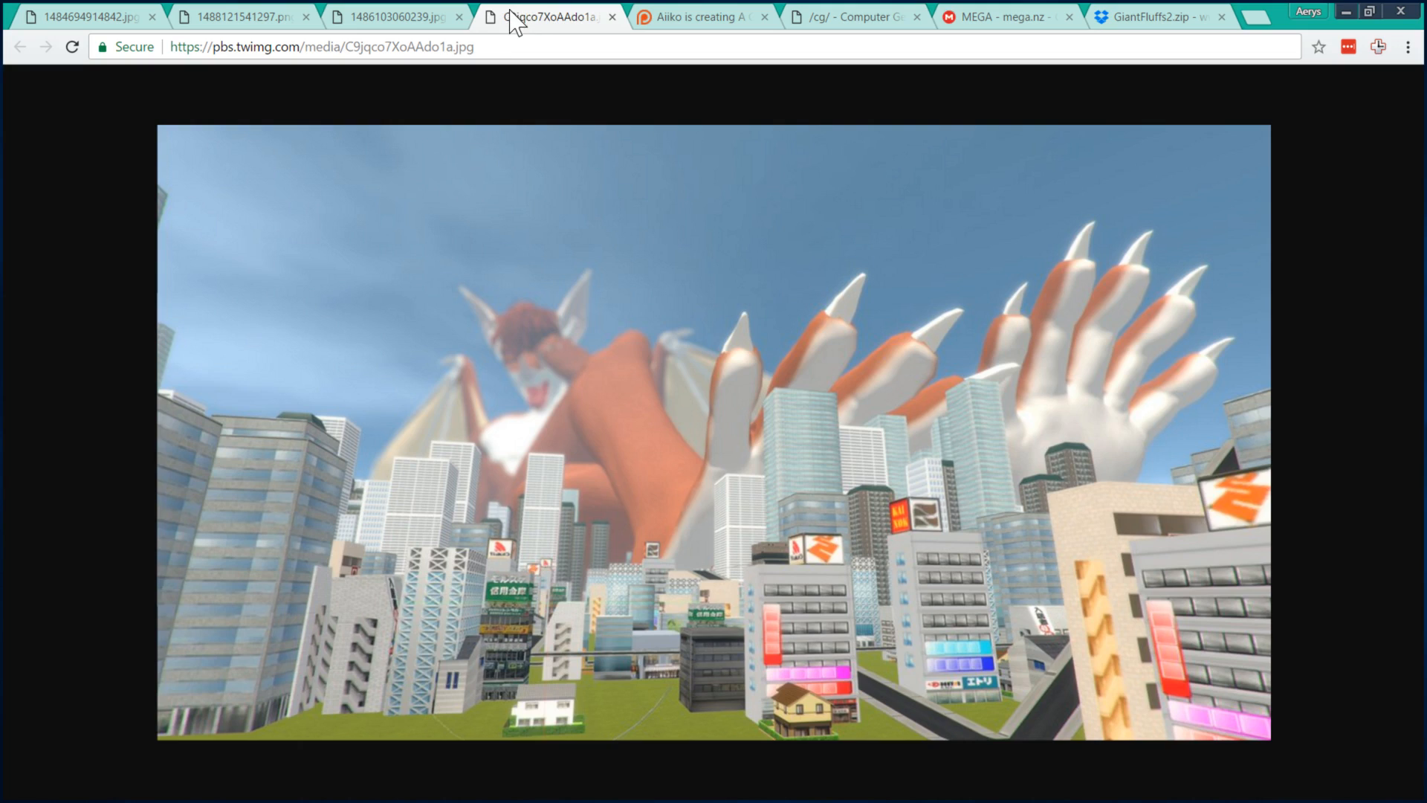
mouse_move(532, 125)
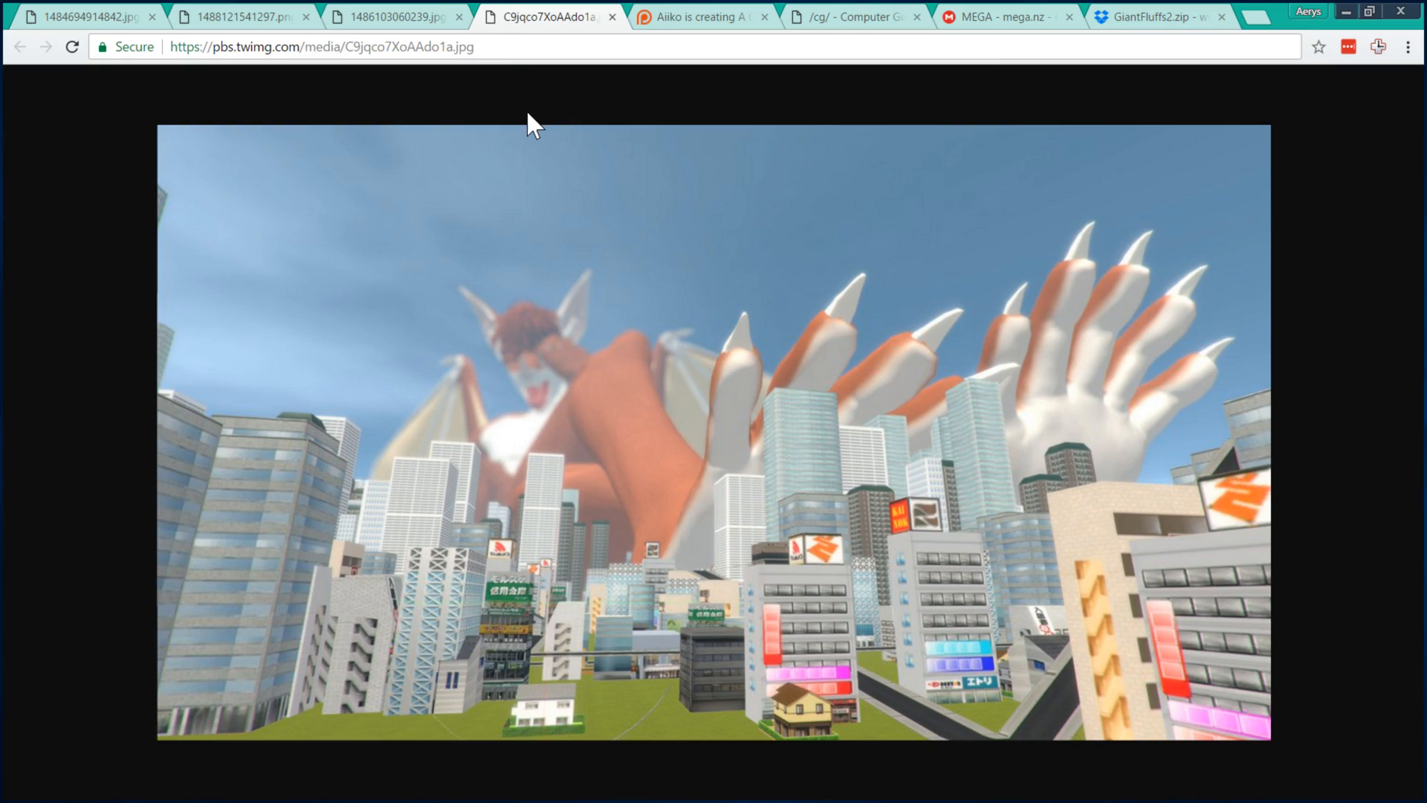
mouse_move(609, 123)
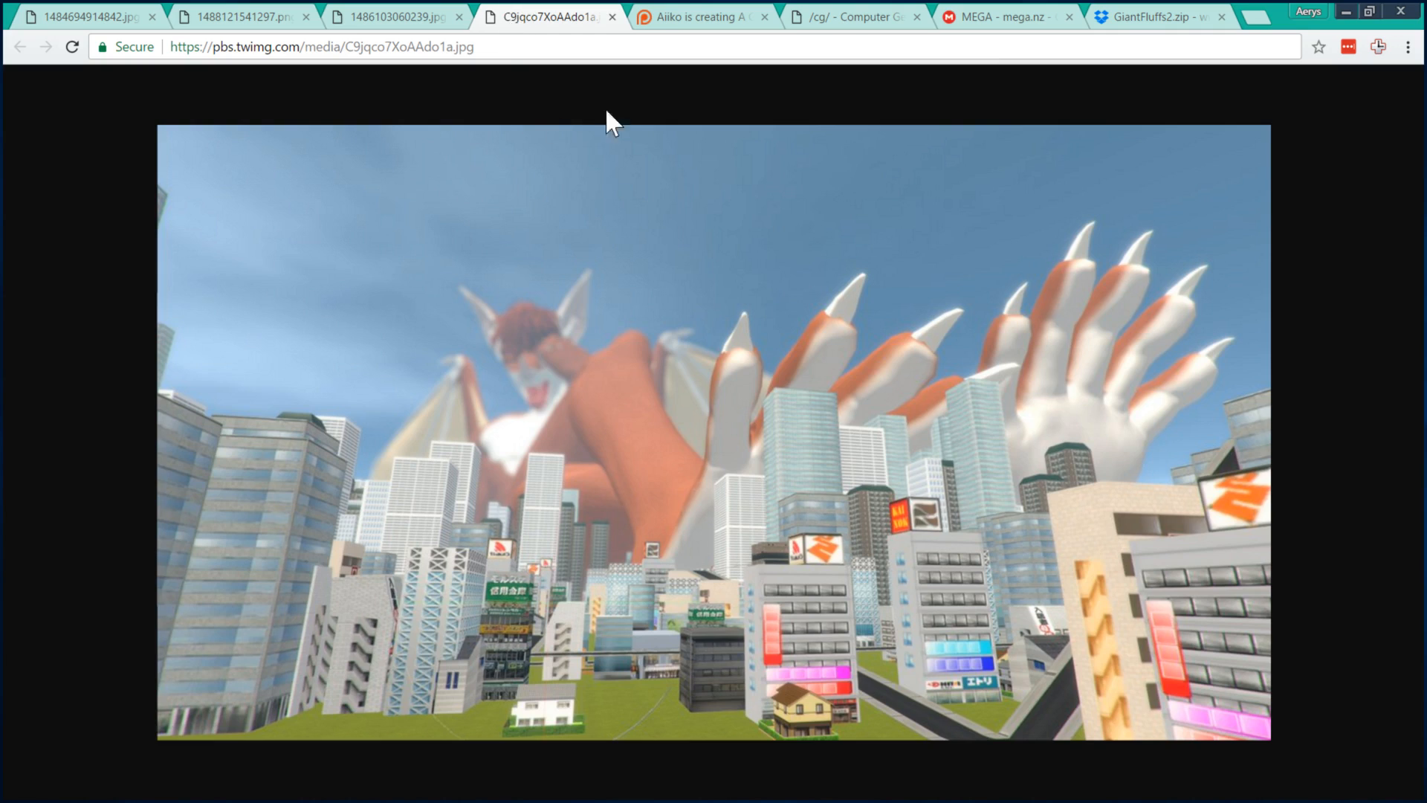
Show Aiiko's Patreon Overview down to the 'Download the latest build' mega.nz link.
click(701, 16)
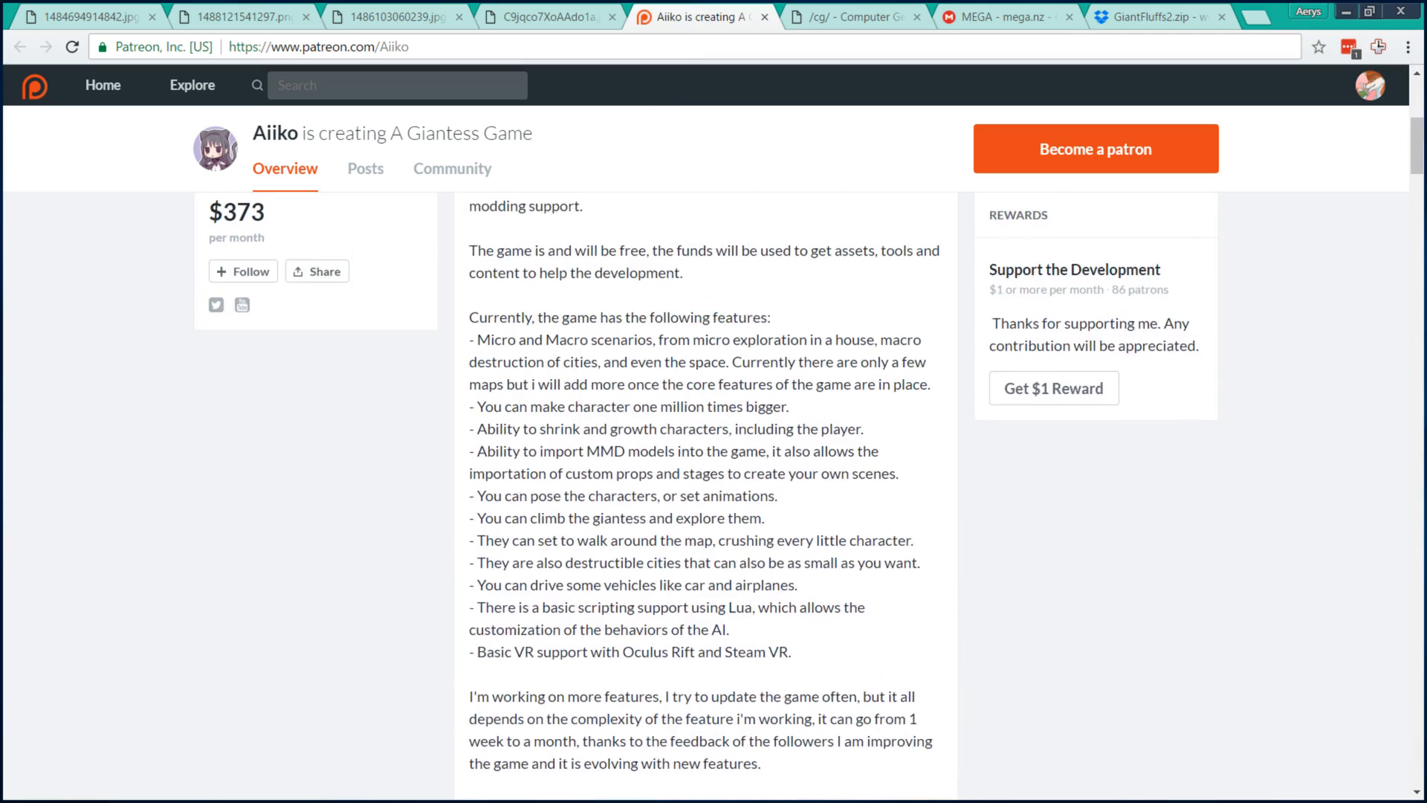
scroll(up, 3)
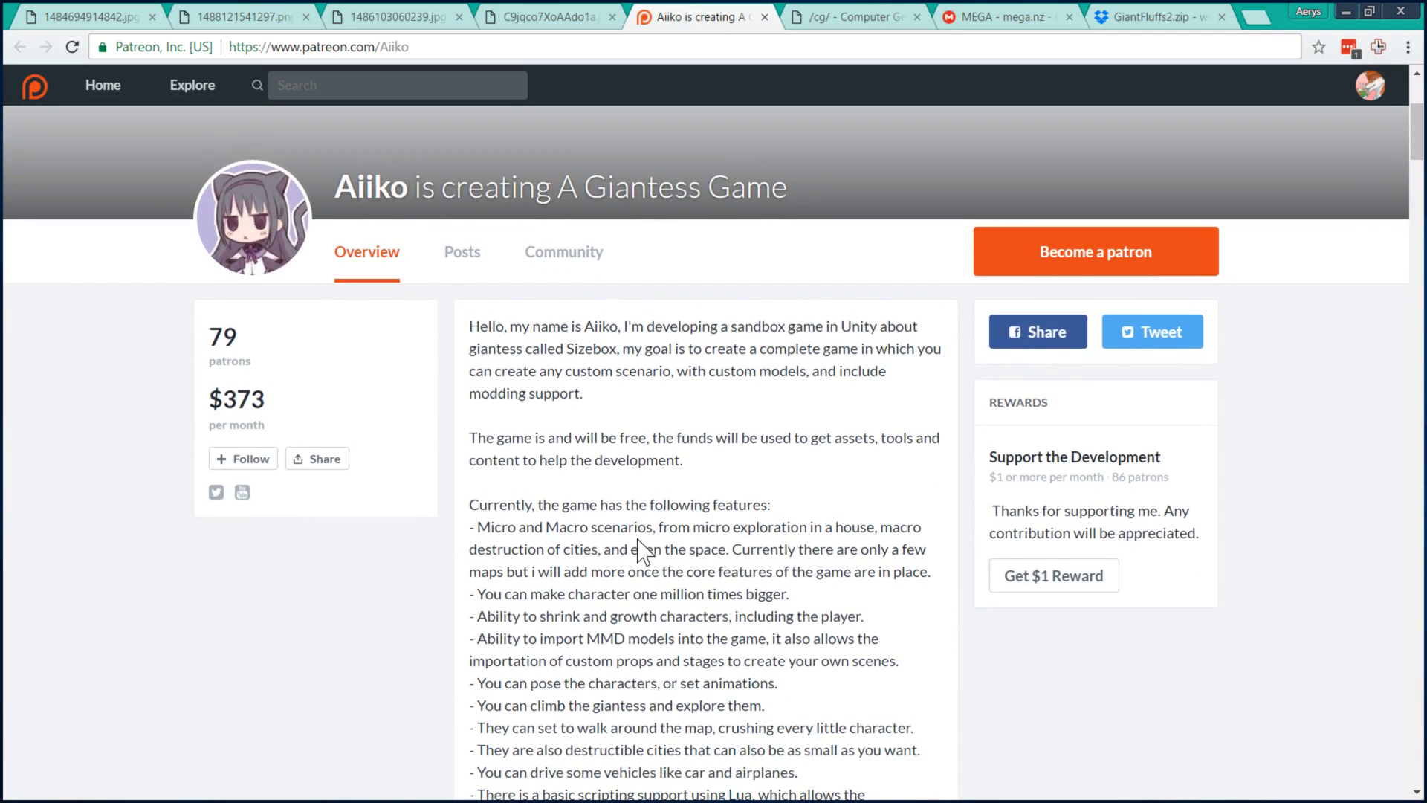
mouse_move(635, 553)
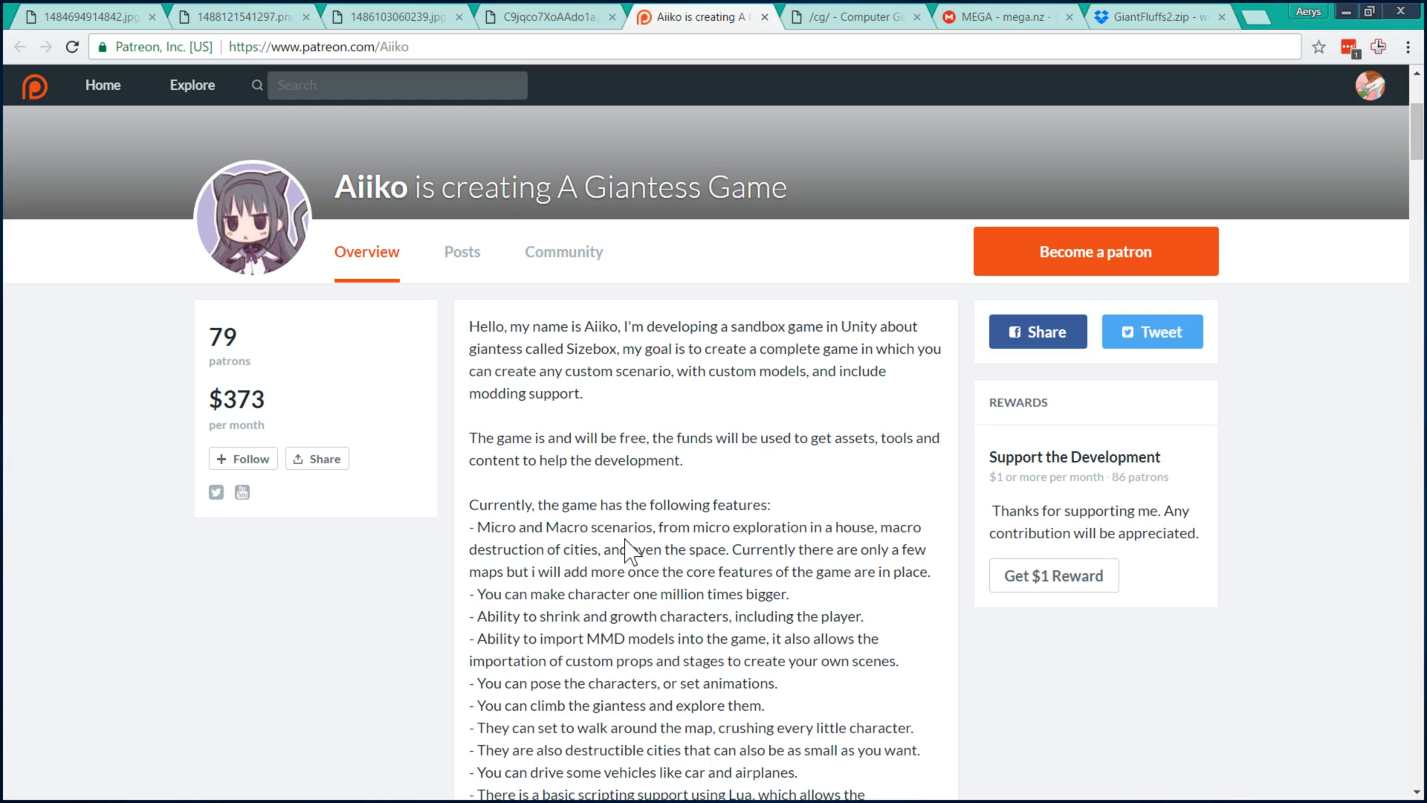
scroll(down, 3)
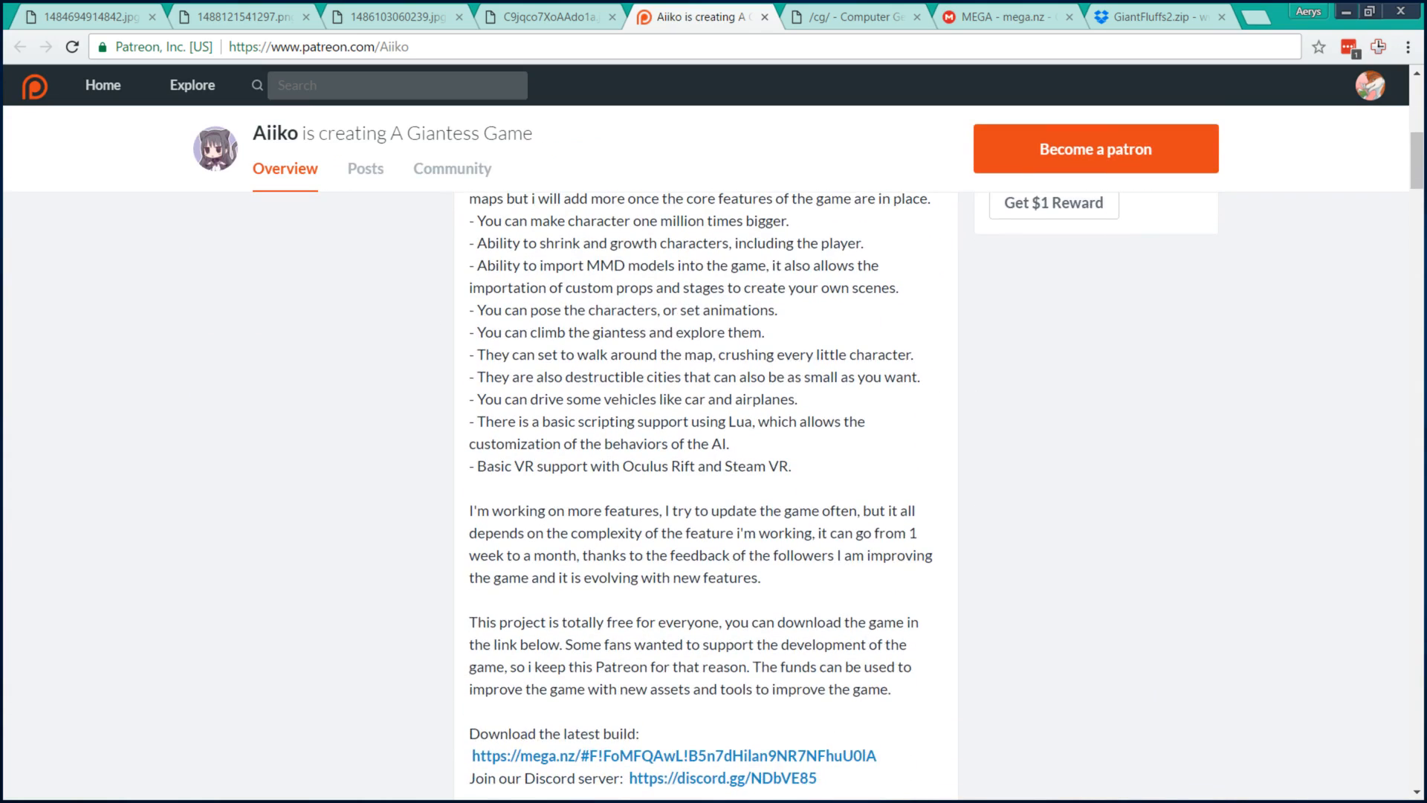
scroll(down, 3)
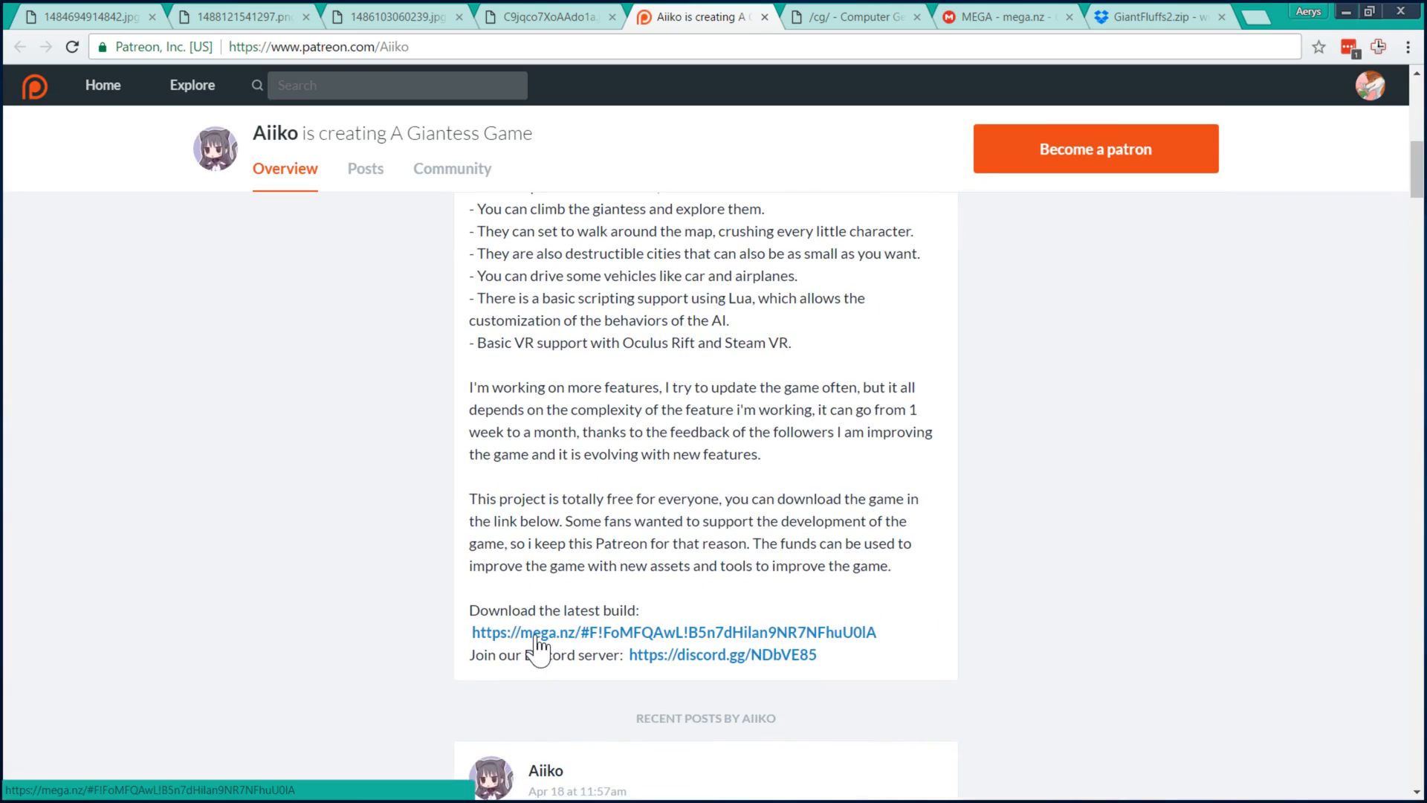
Start downloading 'Sizebox Windows 64 bit 2017-04-18.7z' from the MEGA builds folder.
click(674, 632)
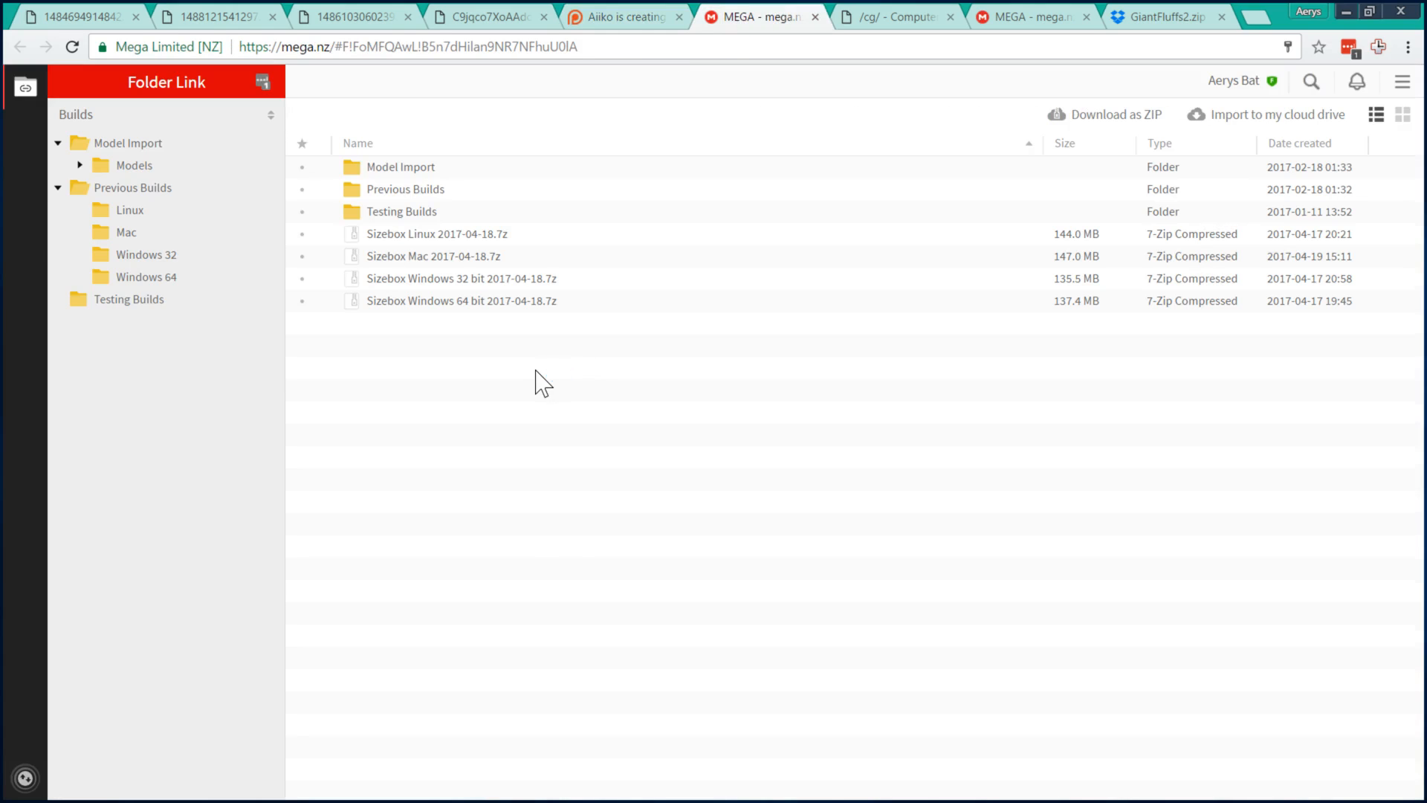
mouse_move(590, 363)
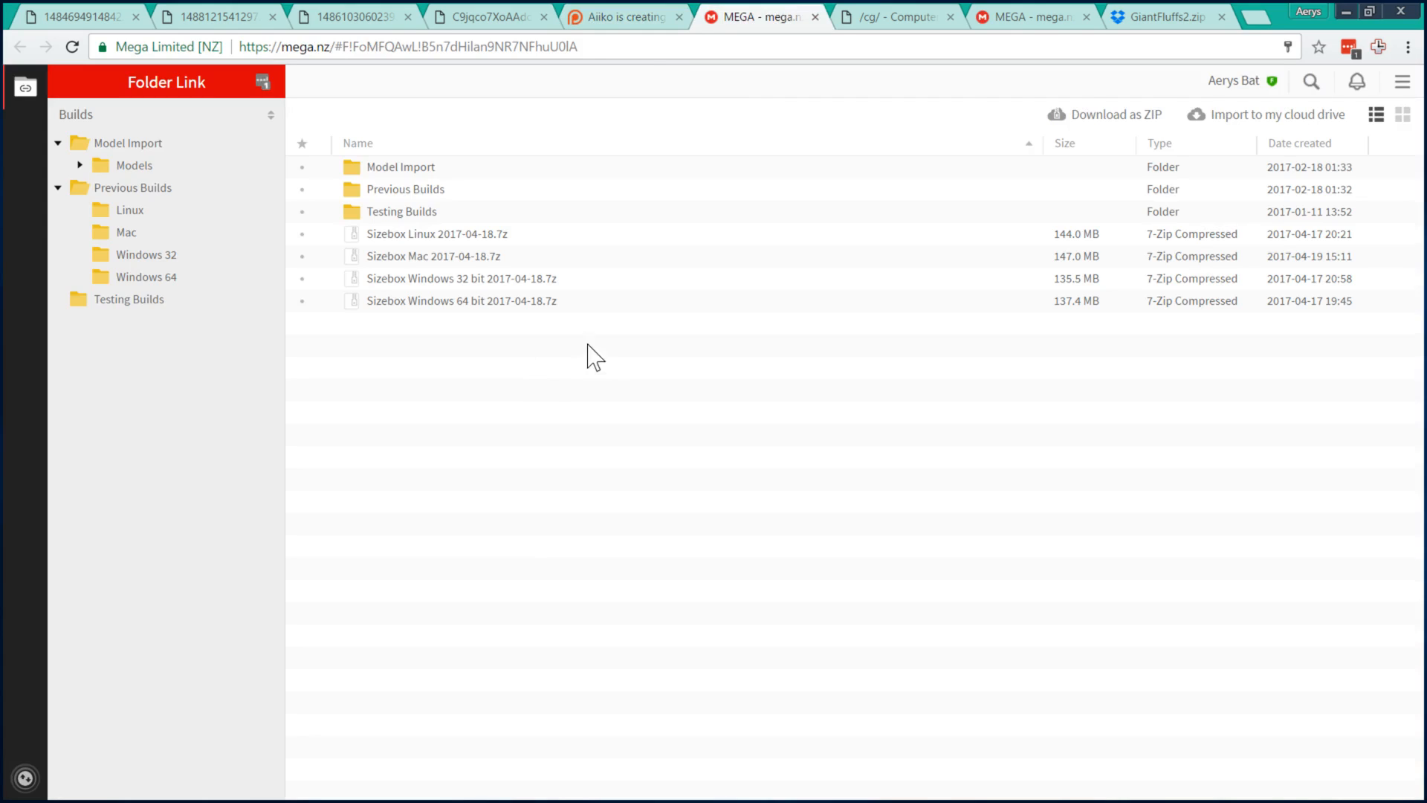
mouse_move(605, 314)
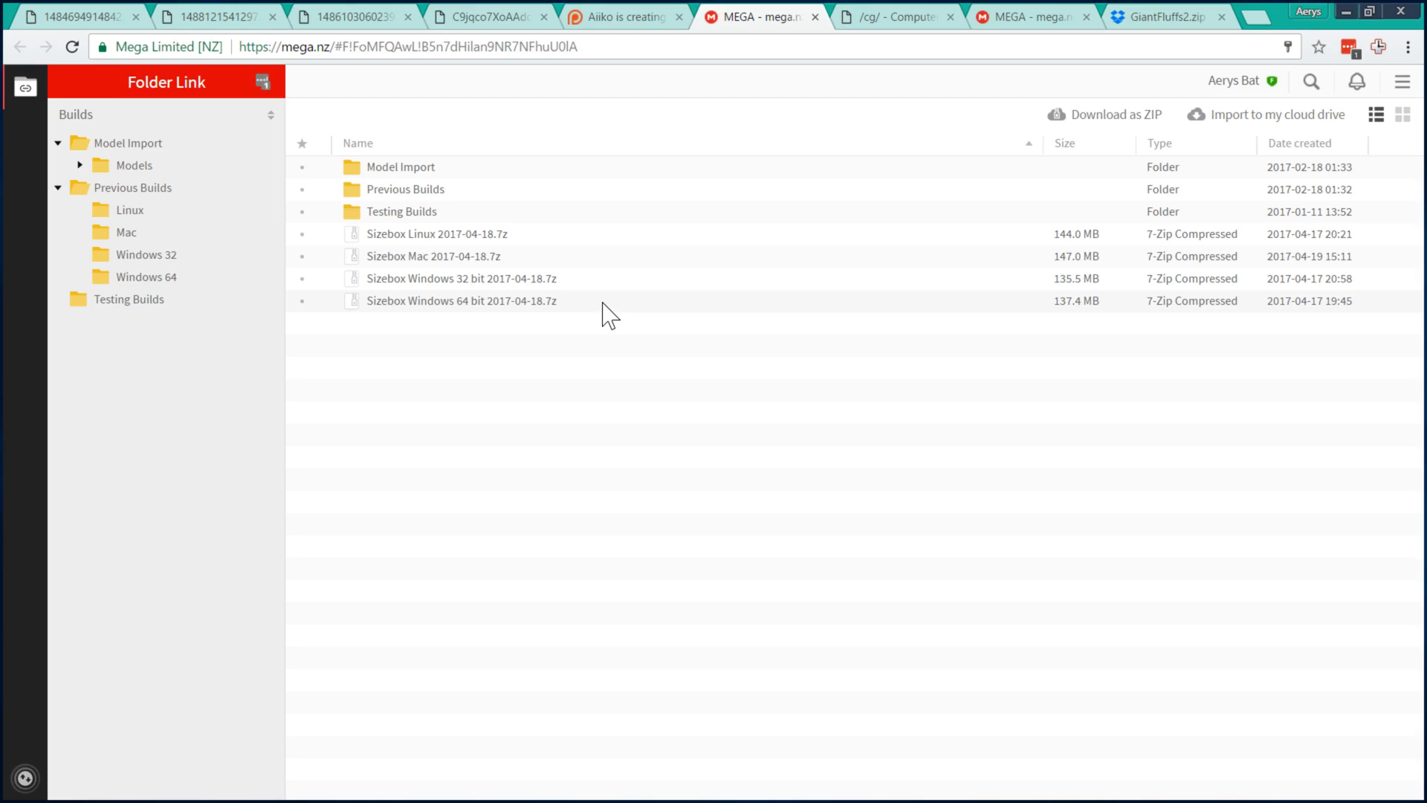
right_click(461, 300)
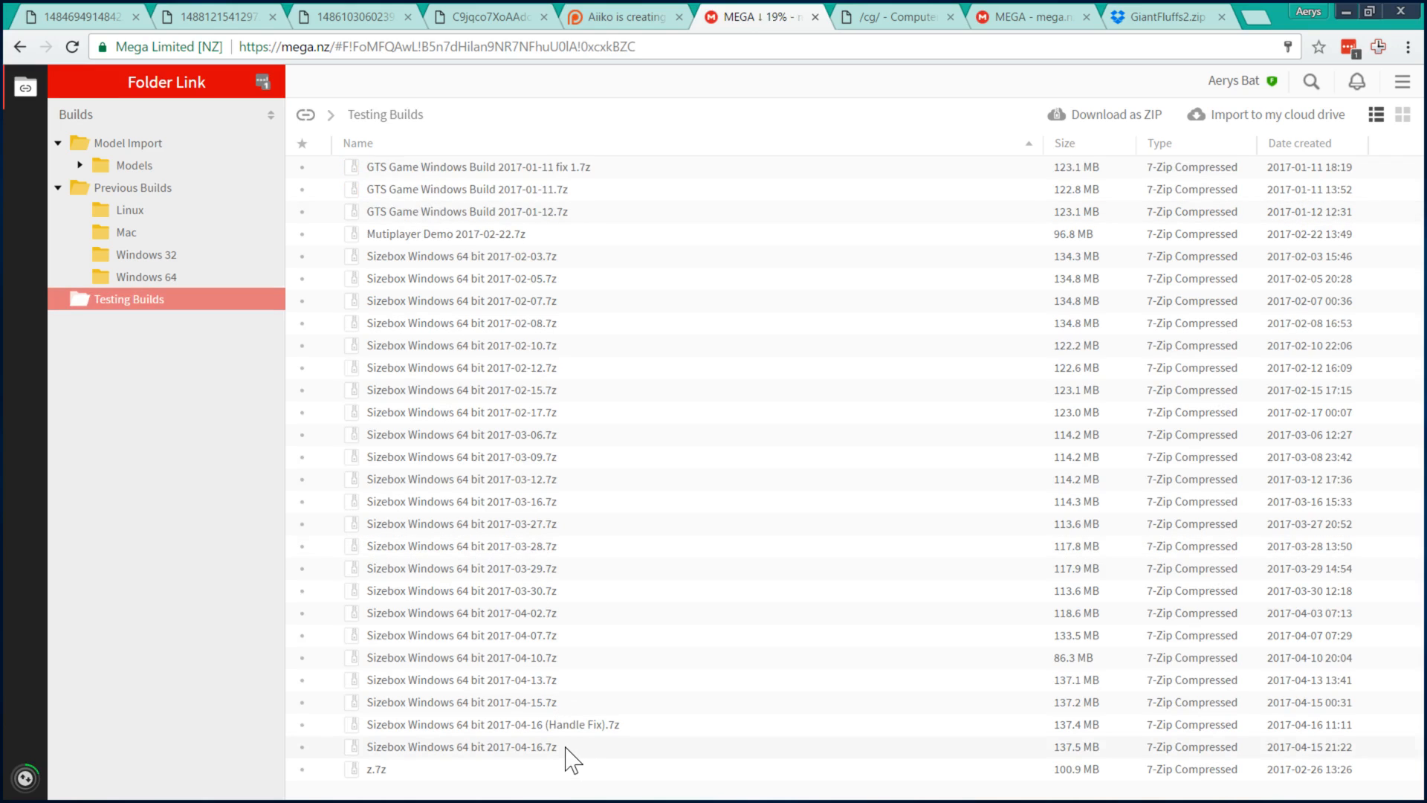
mouse_move(449, 348)
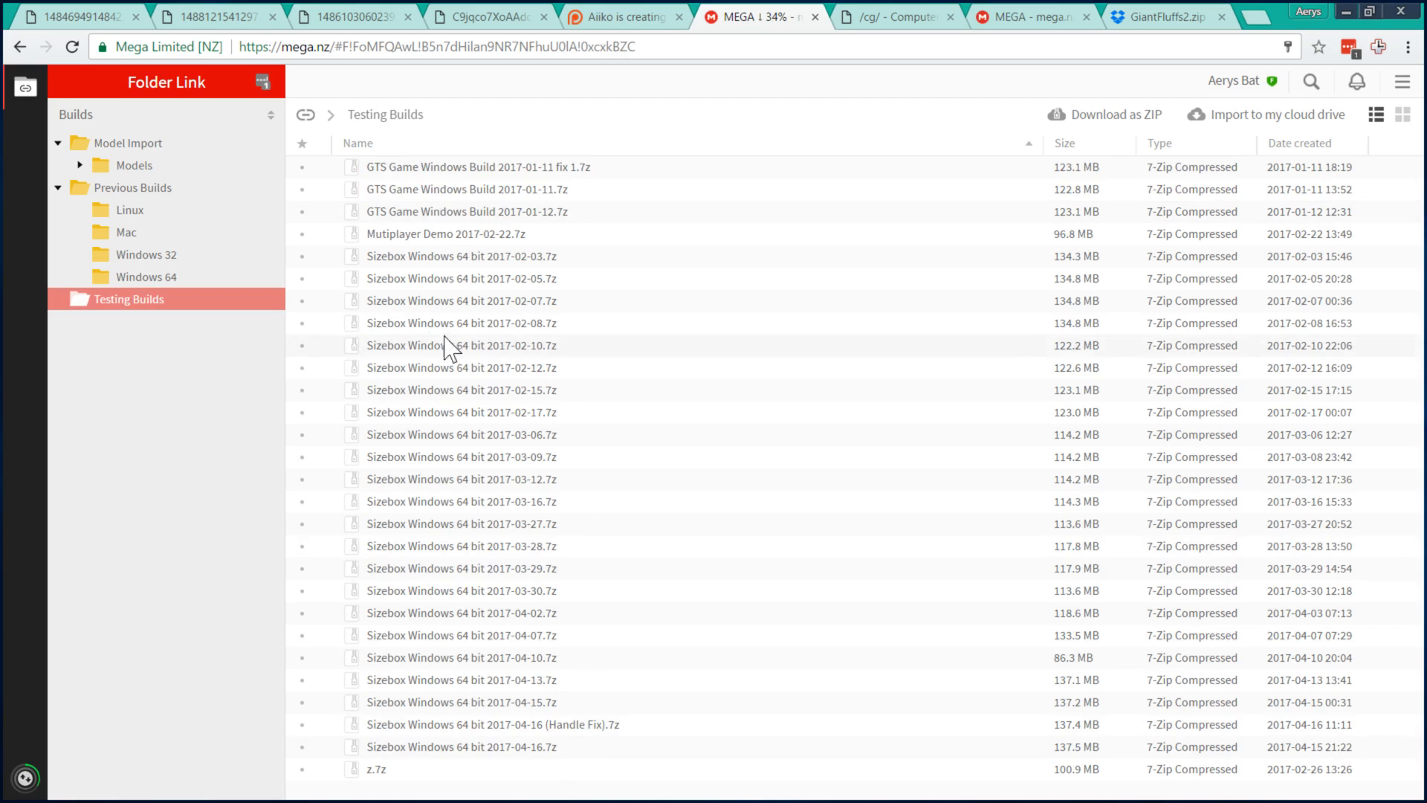
Show the Model Import folder with its import guide PDF and Model Importer zip.
click(305, 114)
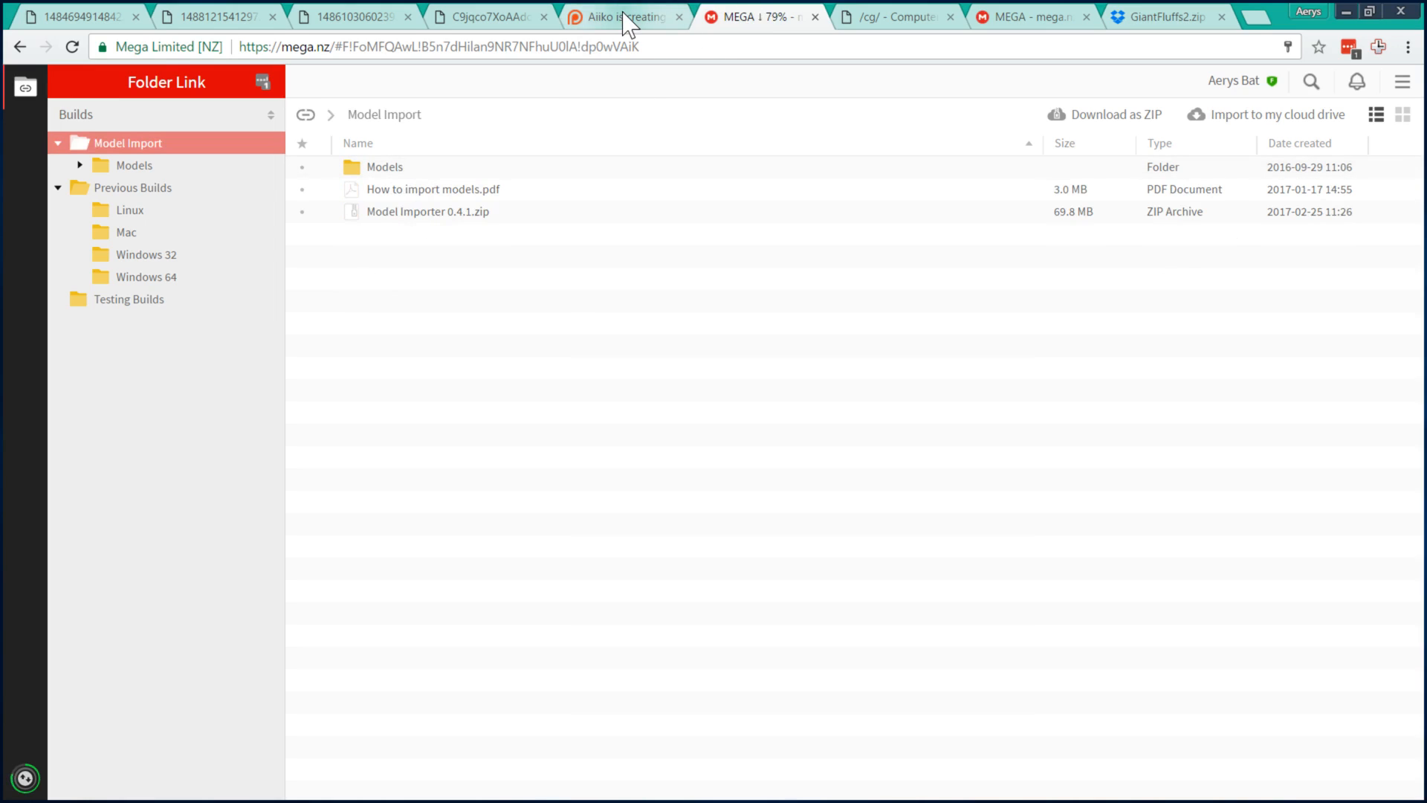
Return to Aiiko's Patreon page while the .7z download finishes.
click(622, 16)
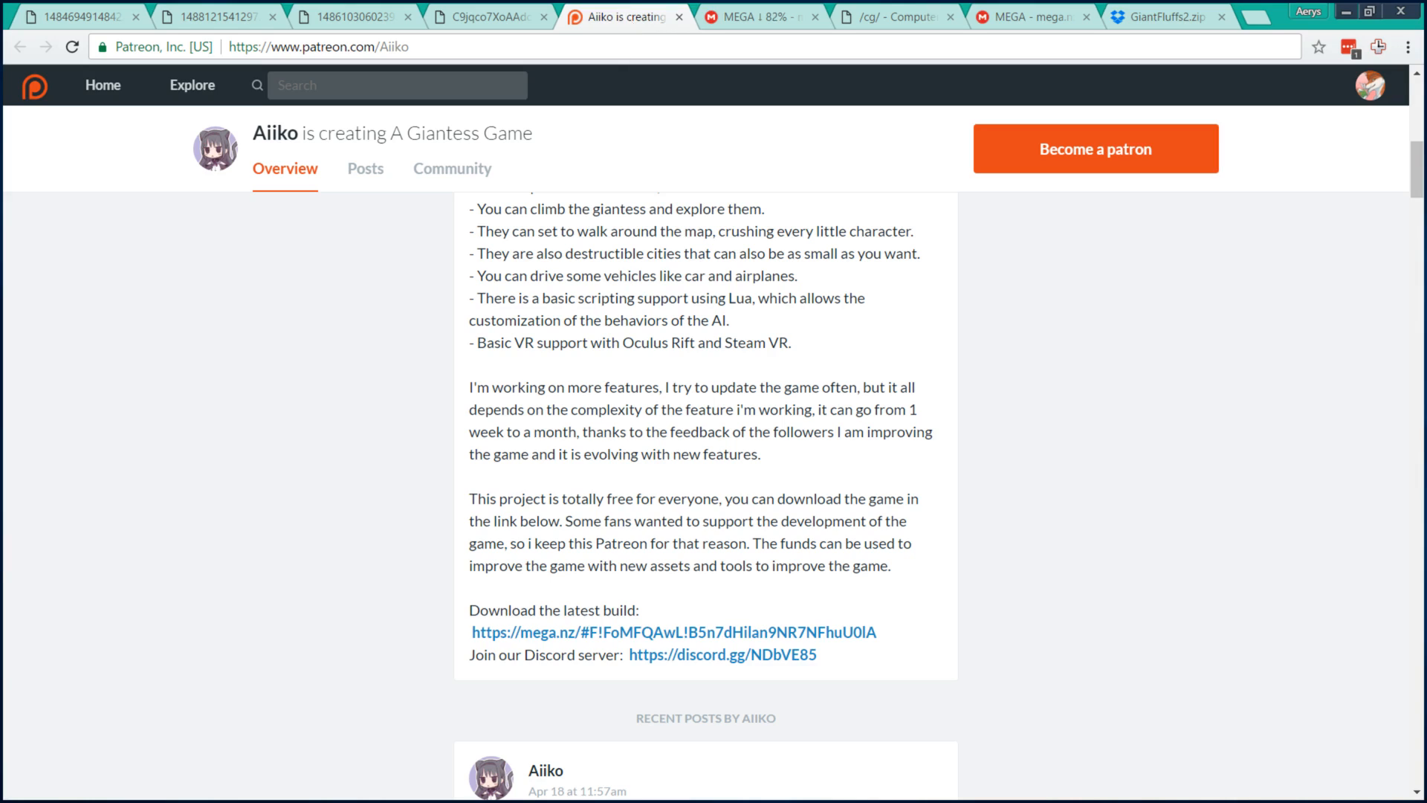
mouse_move(470, 398)
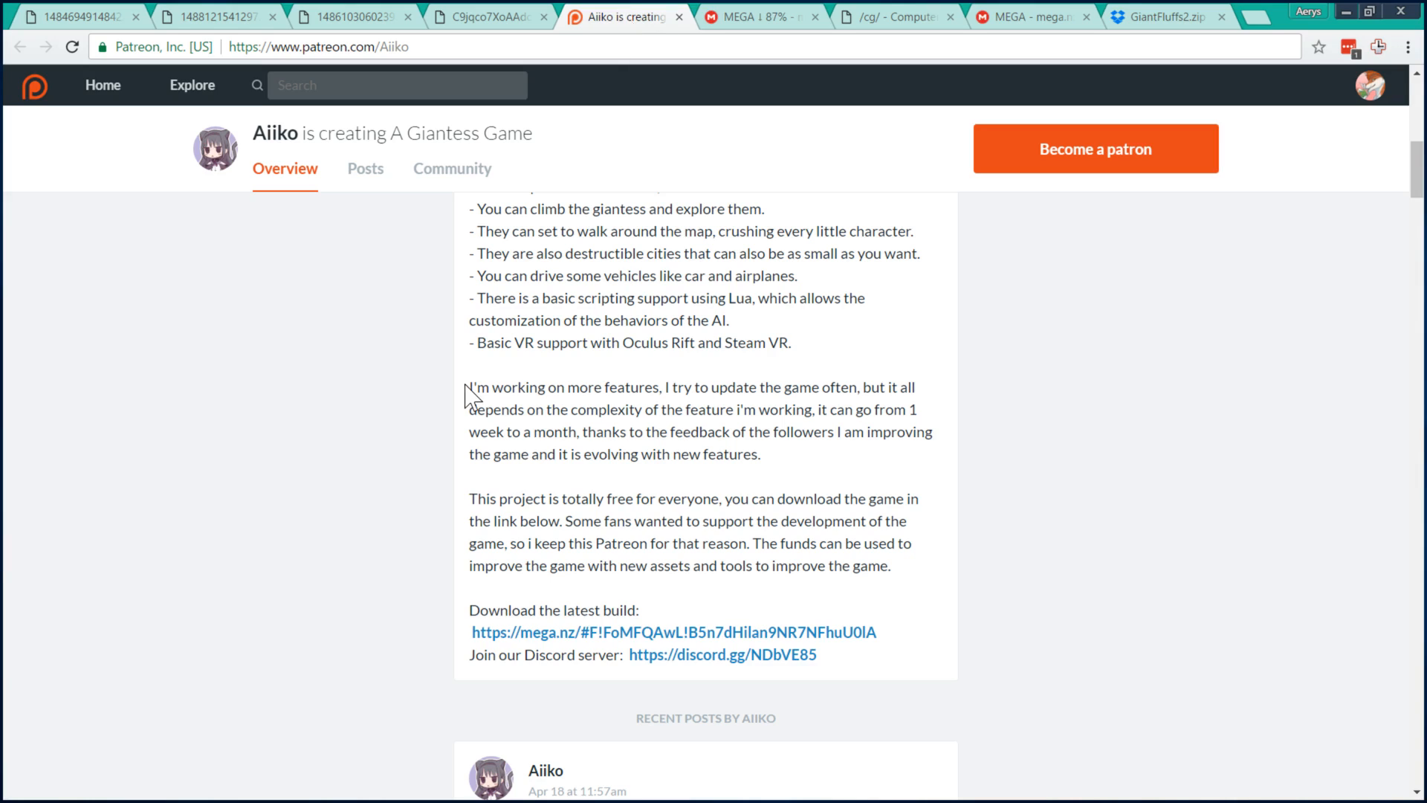
mouse_move(401, 370)
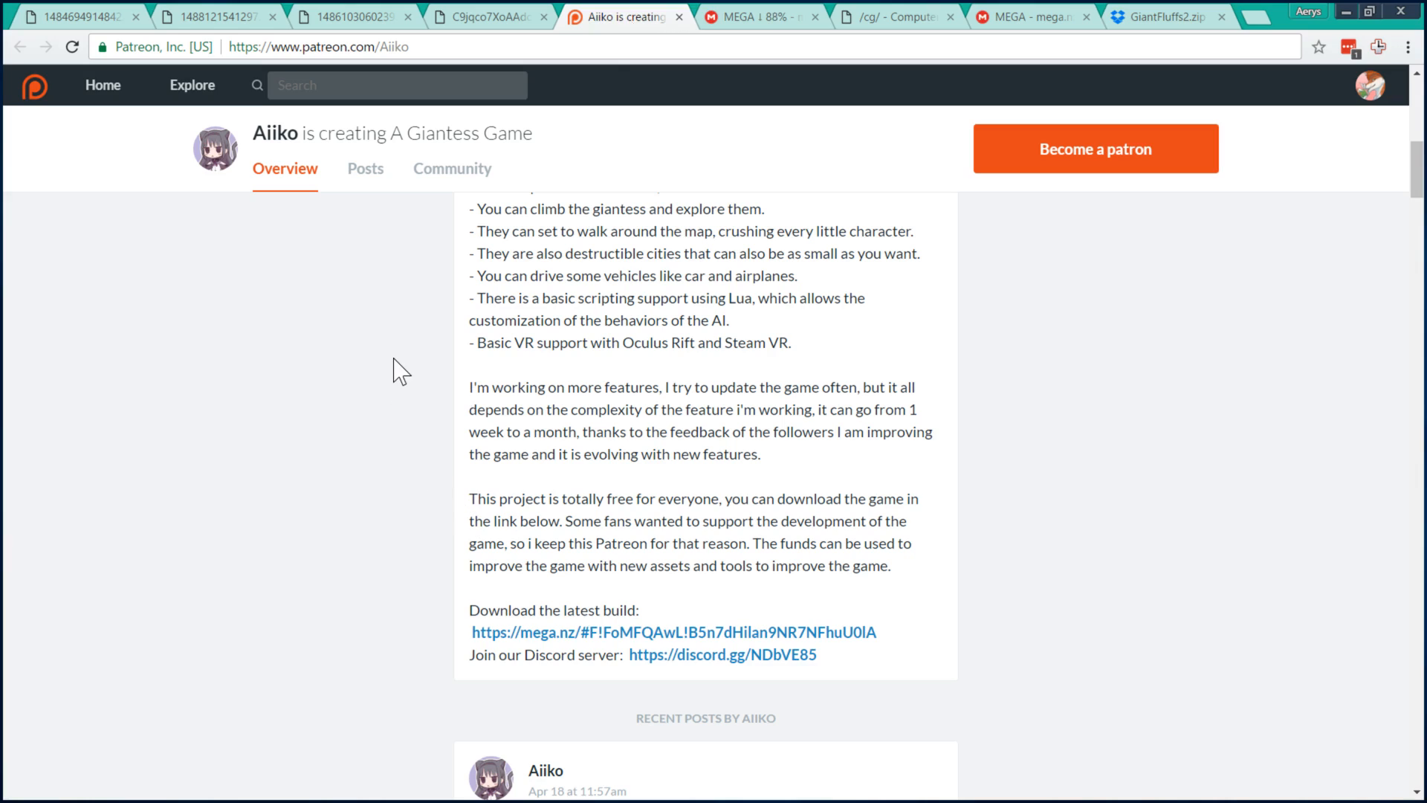
mouse_move(398, 365)
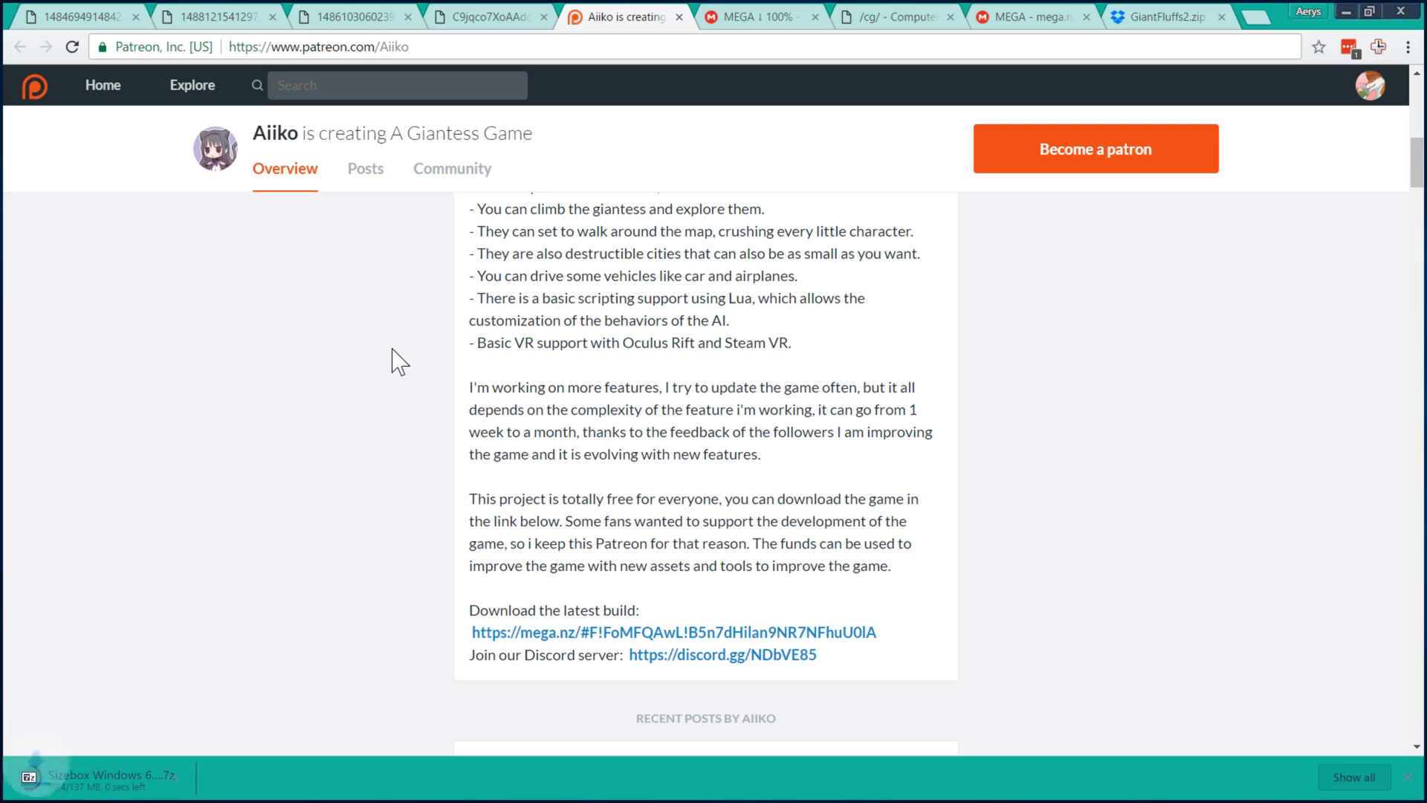
mouse_move(1127, 699)
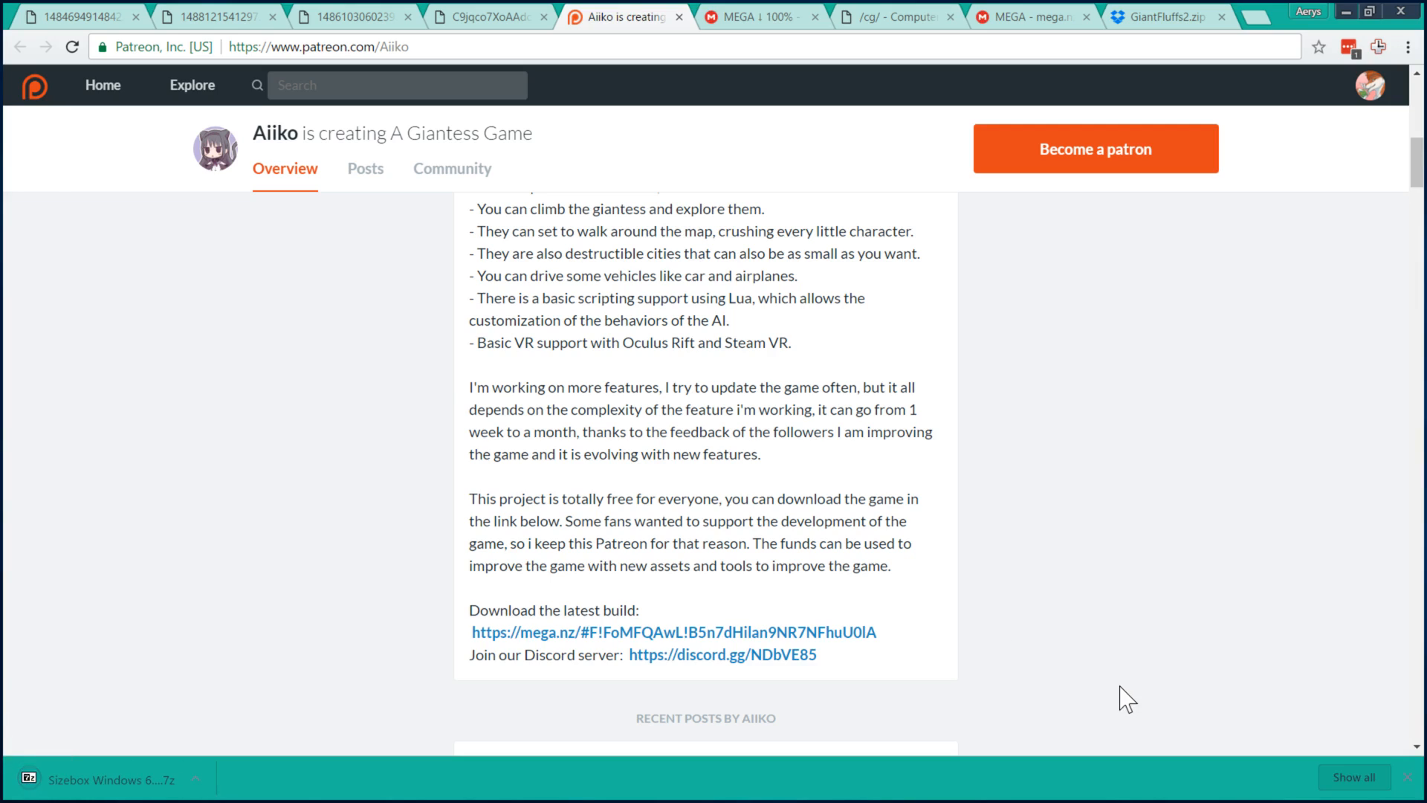
mouse_move(1406, 780)
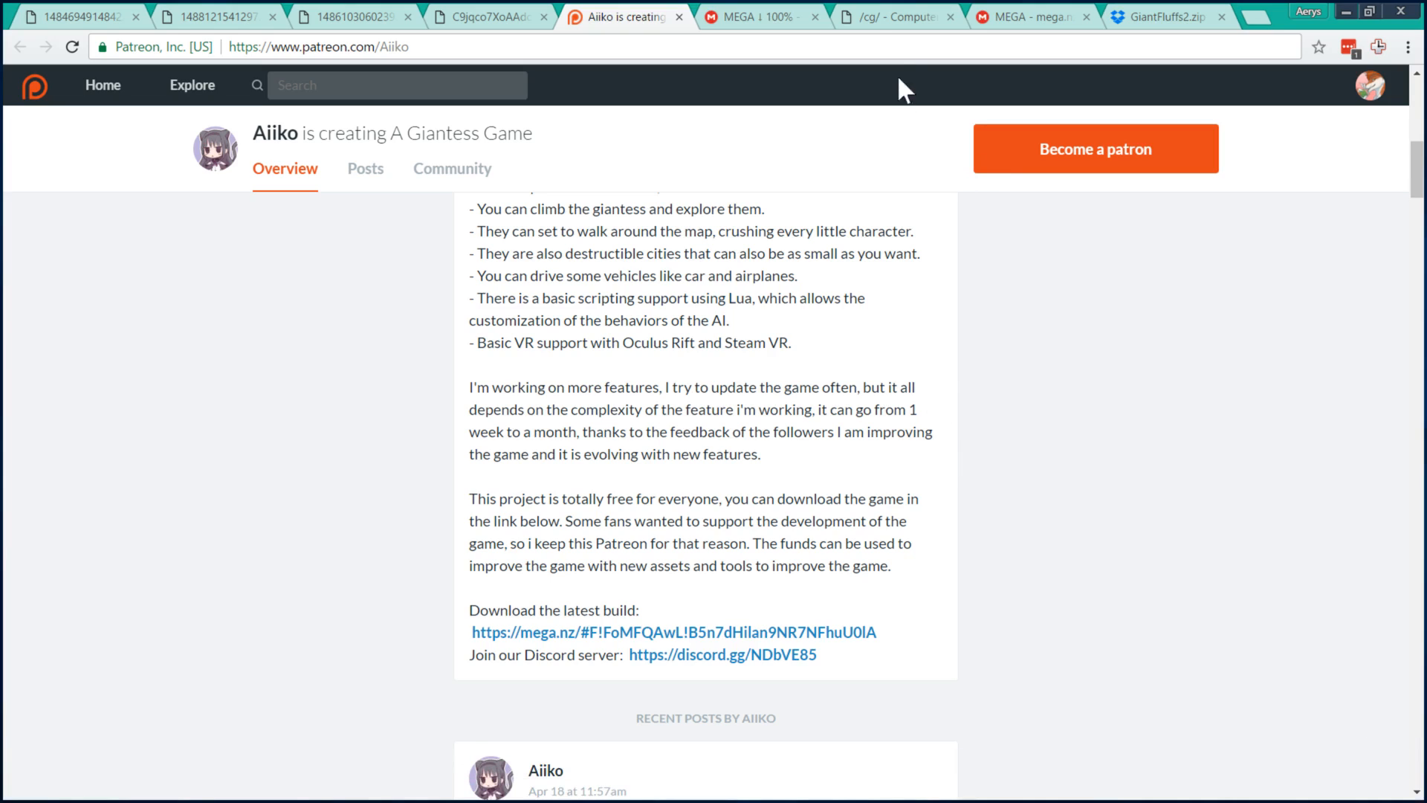
View the /cg/ model thread, the Aerys GTS zips folder, then the GiantFluffs2.zip Dropbox page.
click(897, 16)
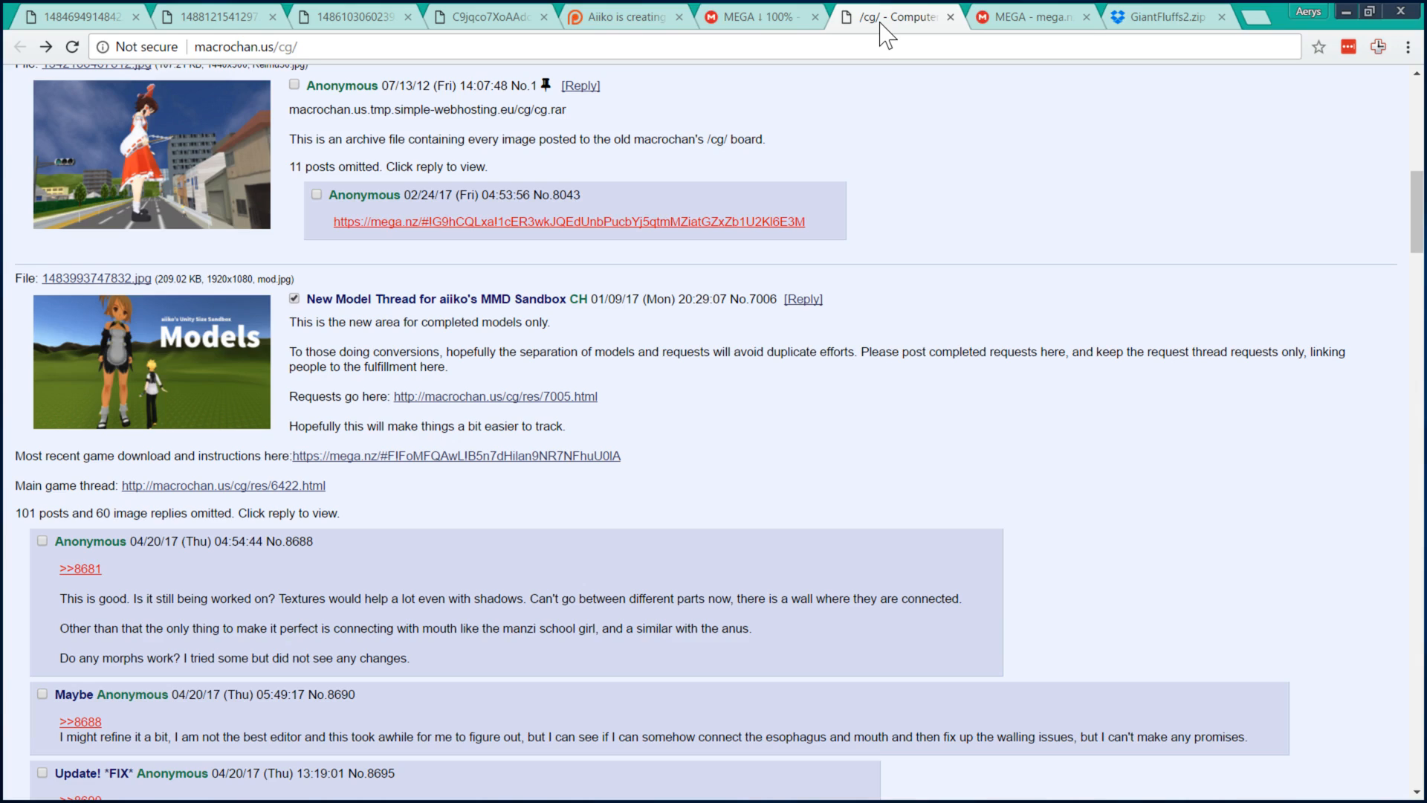
mouse_move(1006, 346)
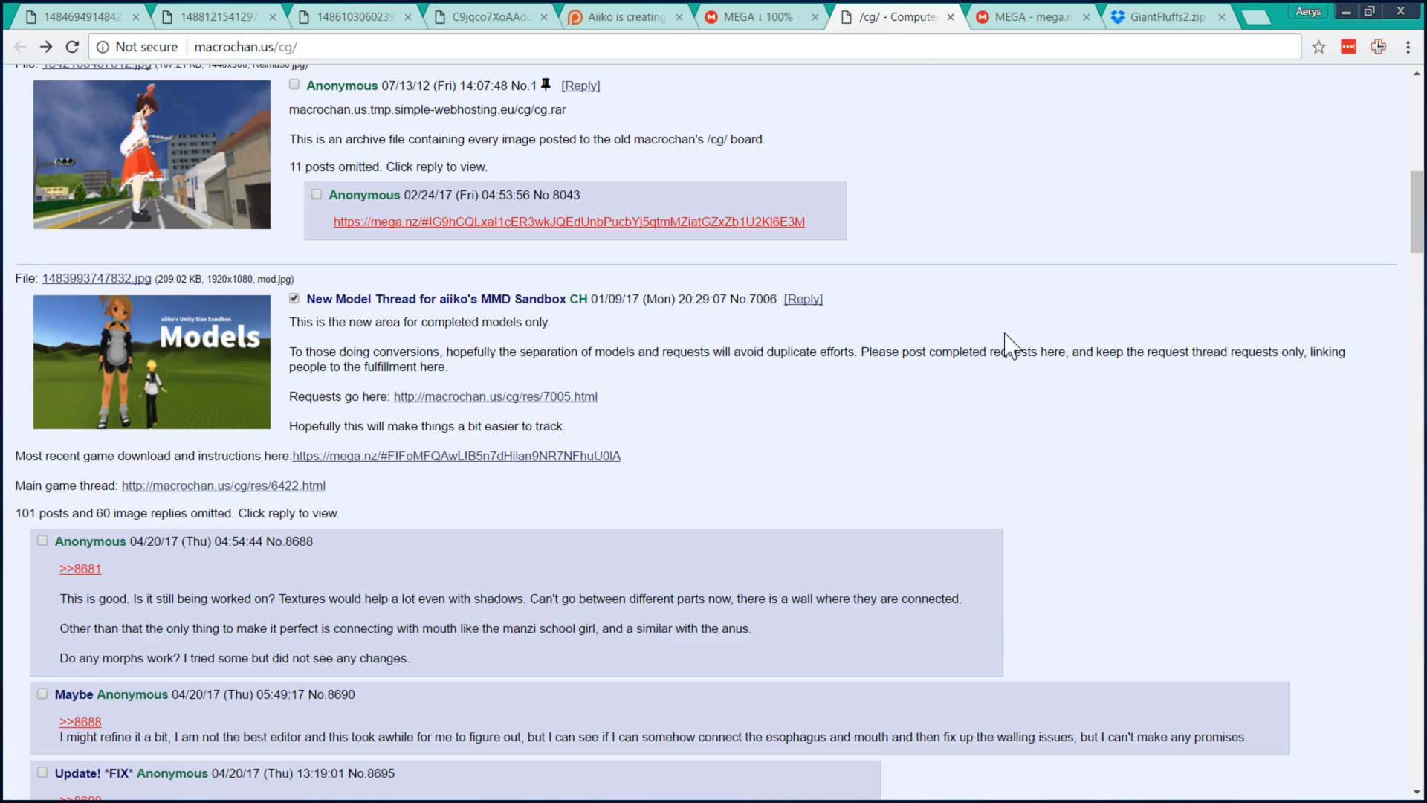
mouse_move(921, 315)
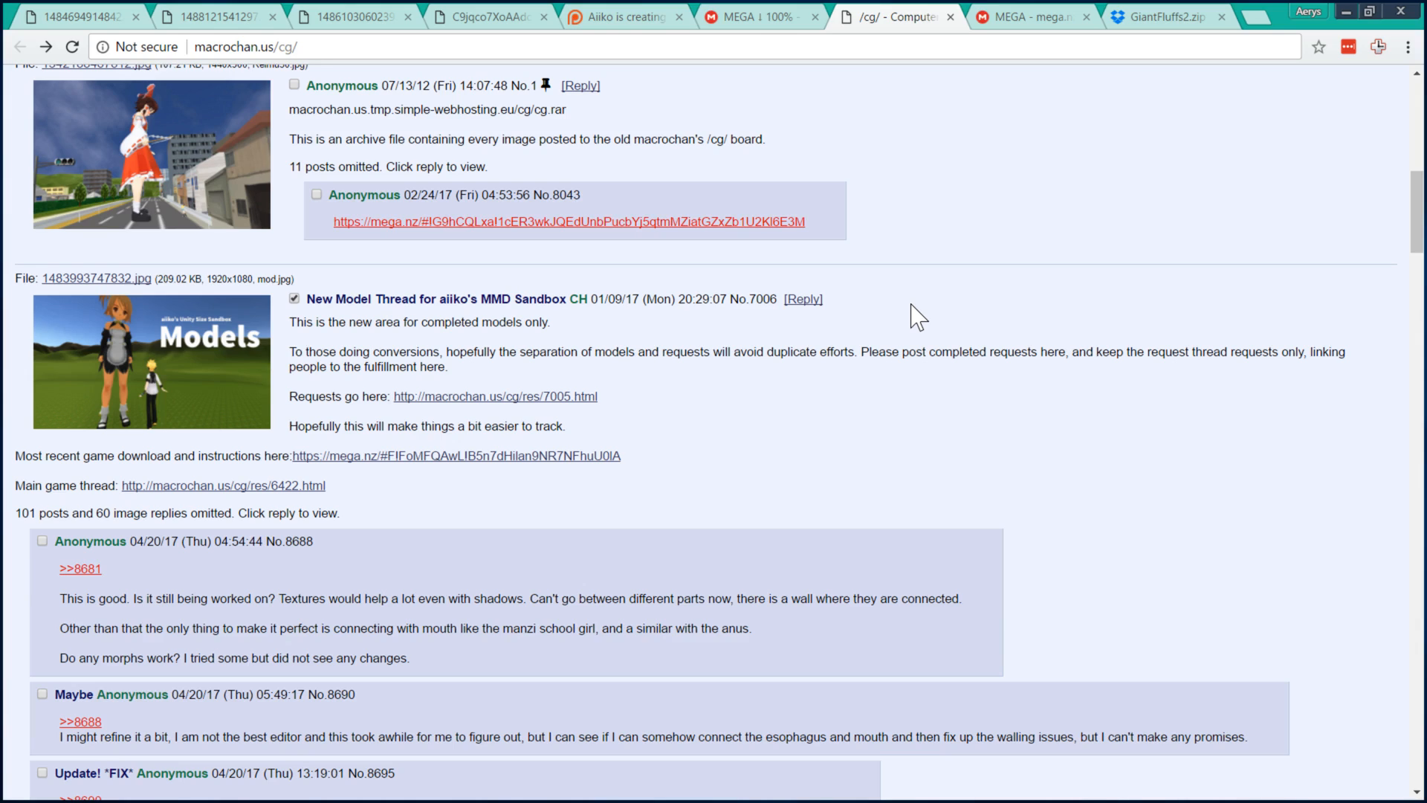
mouse_move(1021, 105)
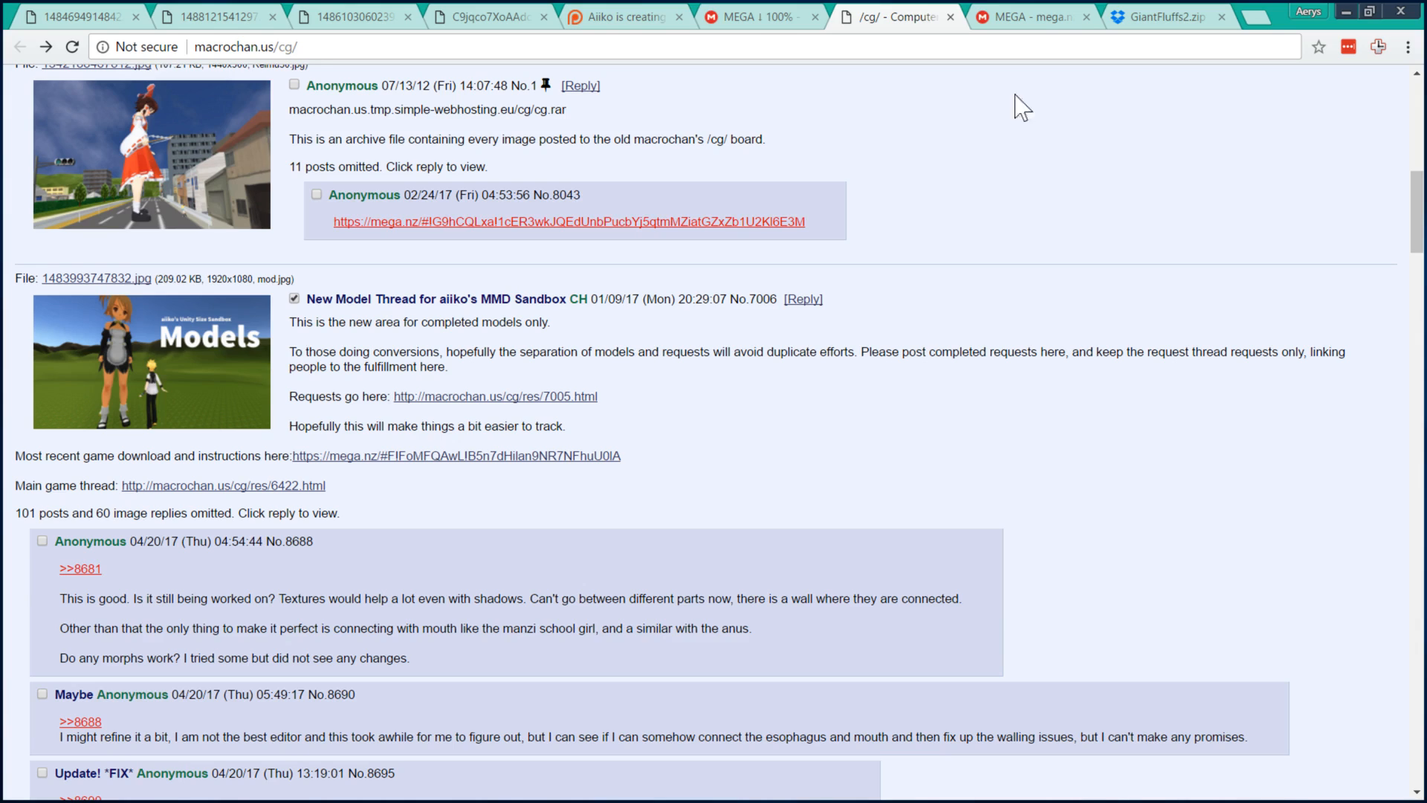
click(1027, 17)
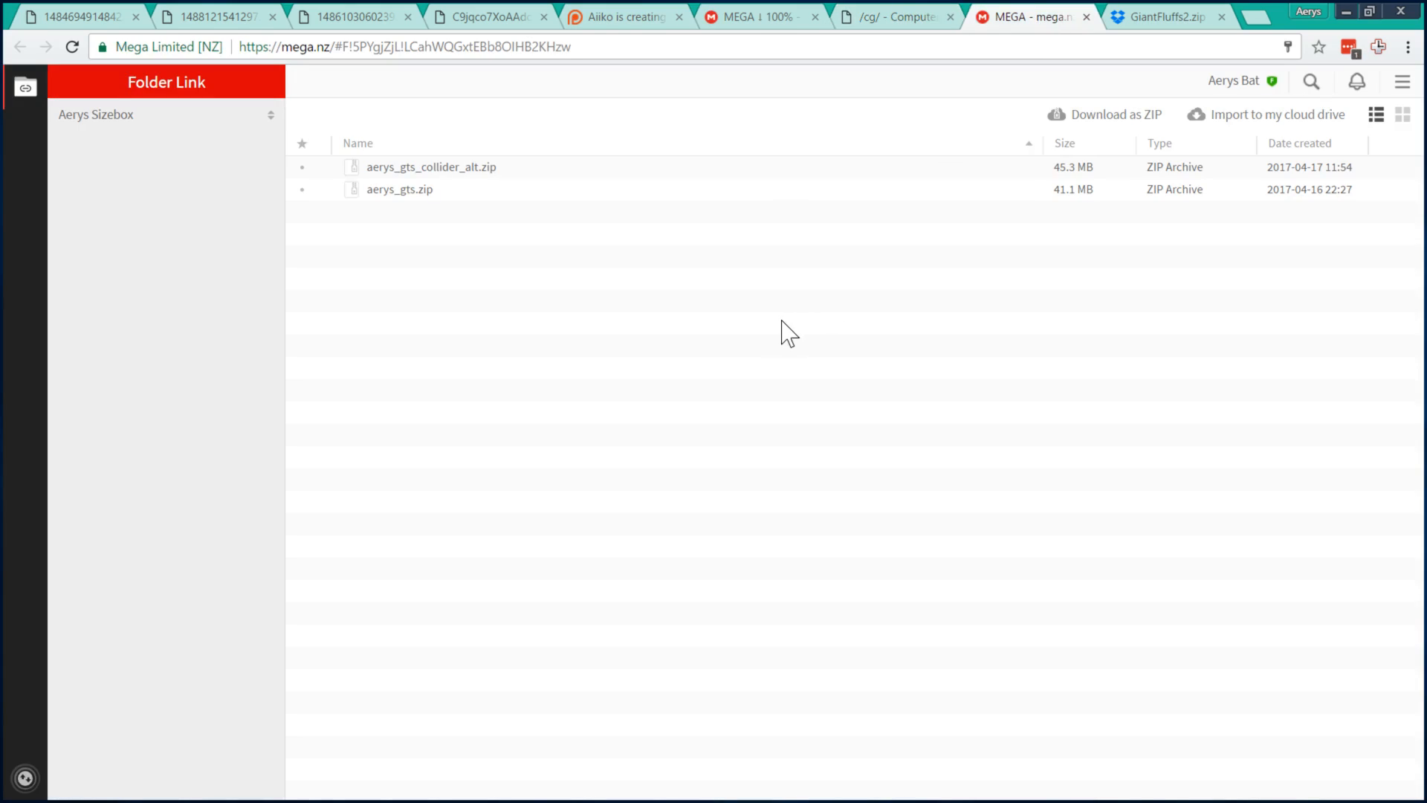
mouse_move(570, 290)
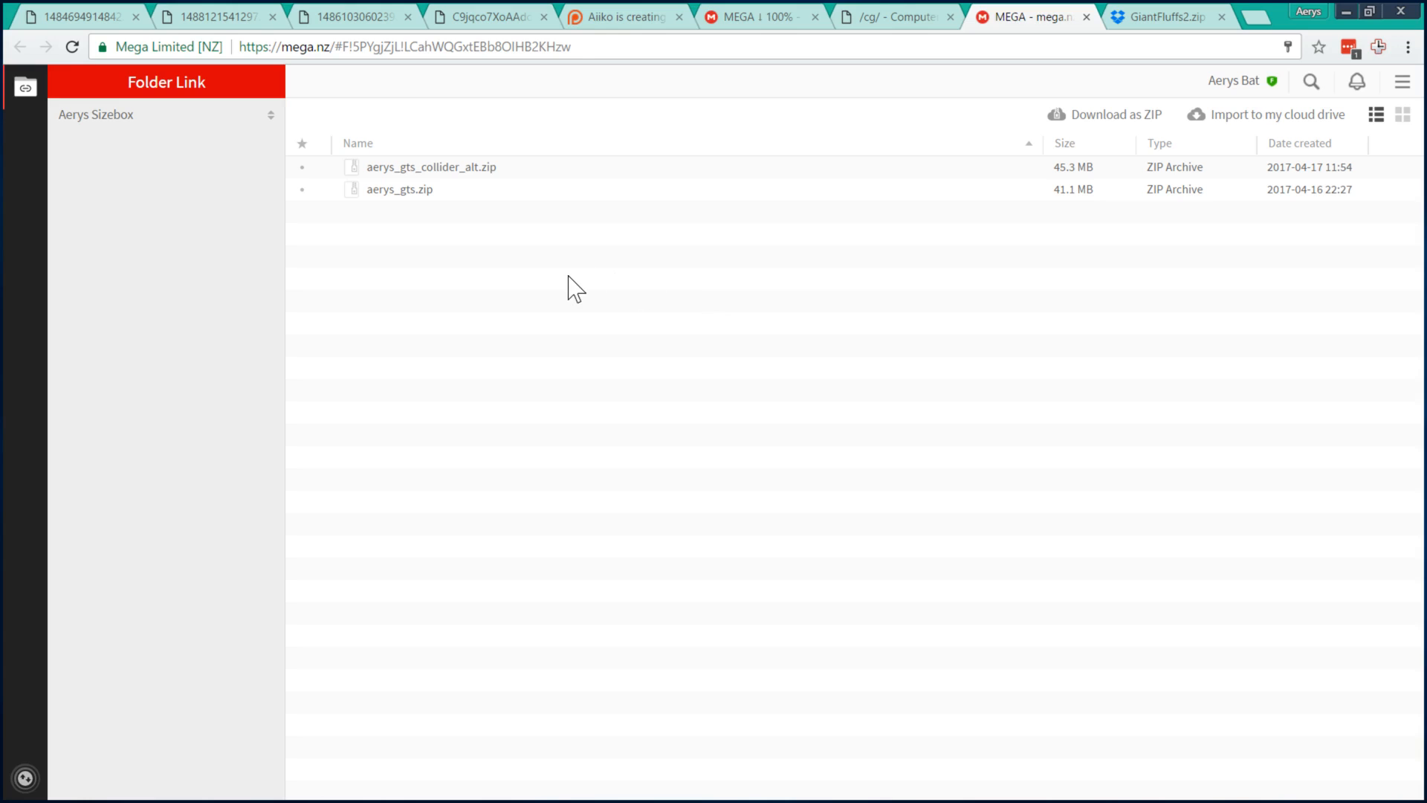
mouse_move(1048, 16)
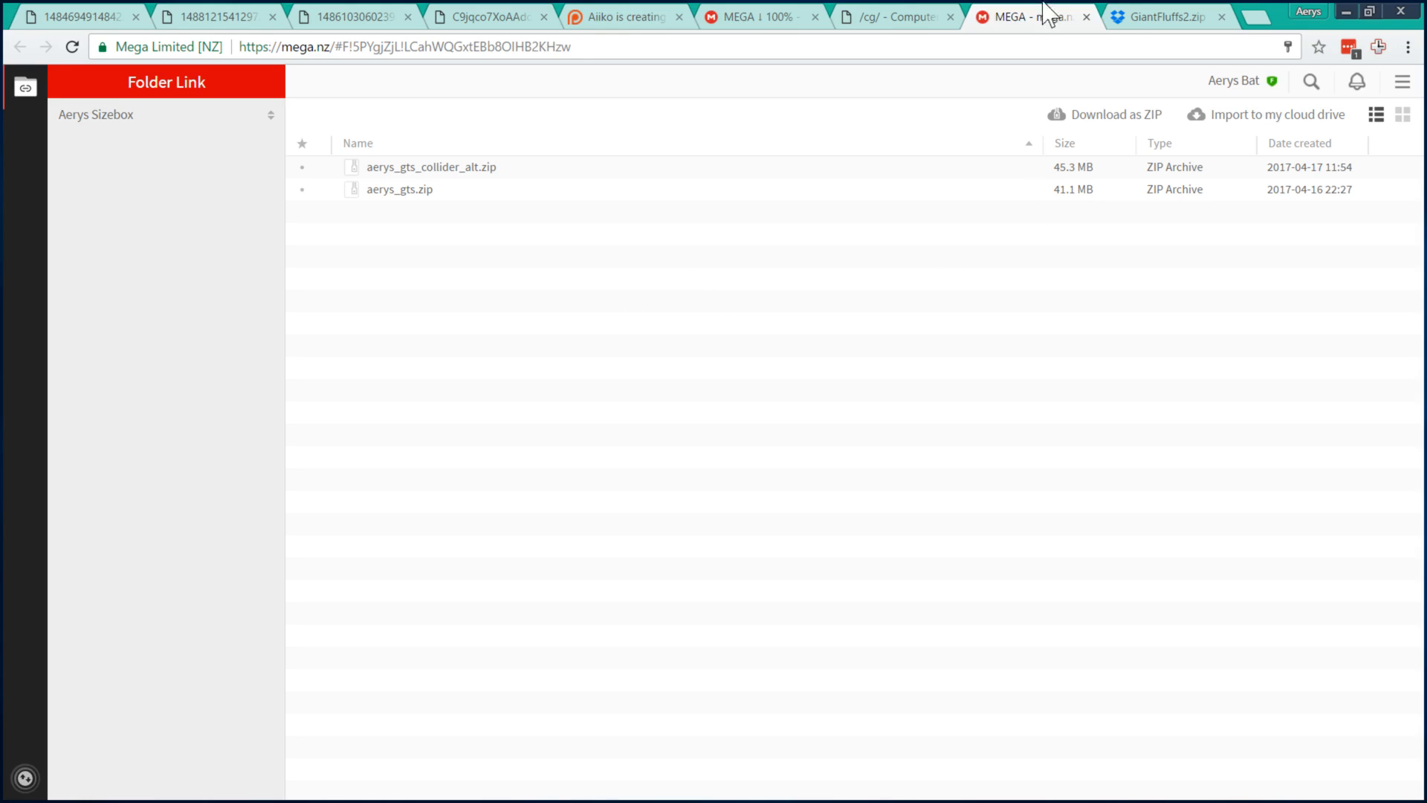
click(1161, 17)
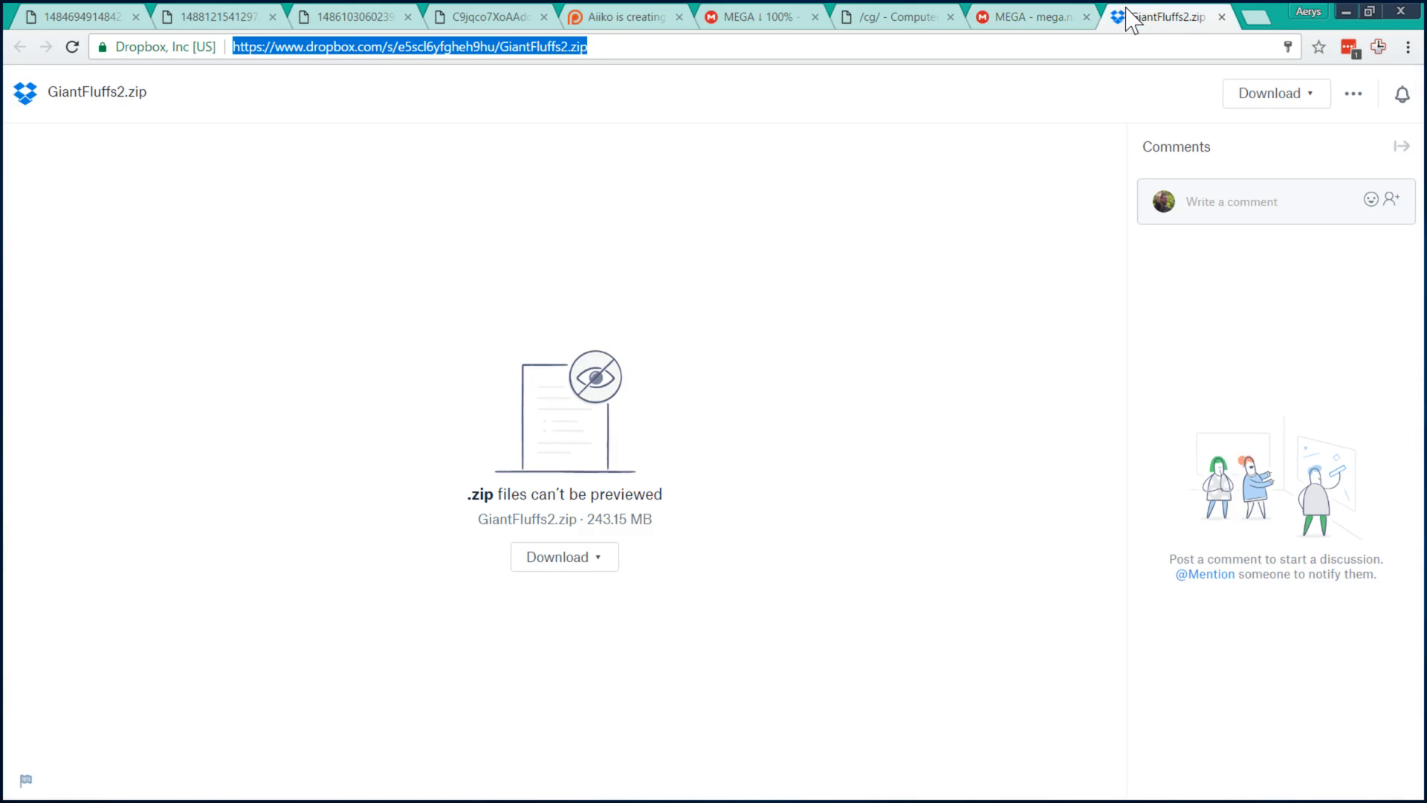
mouse_move(762, 703)
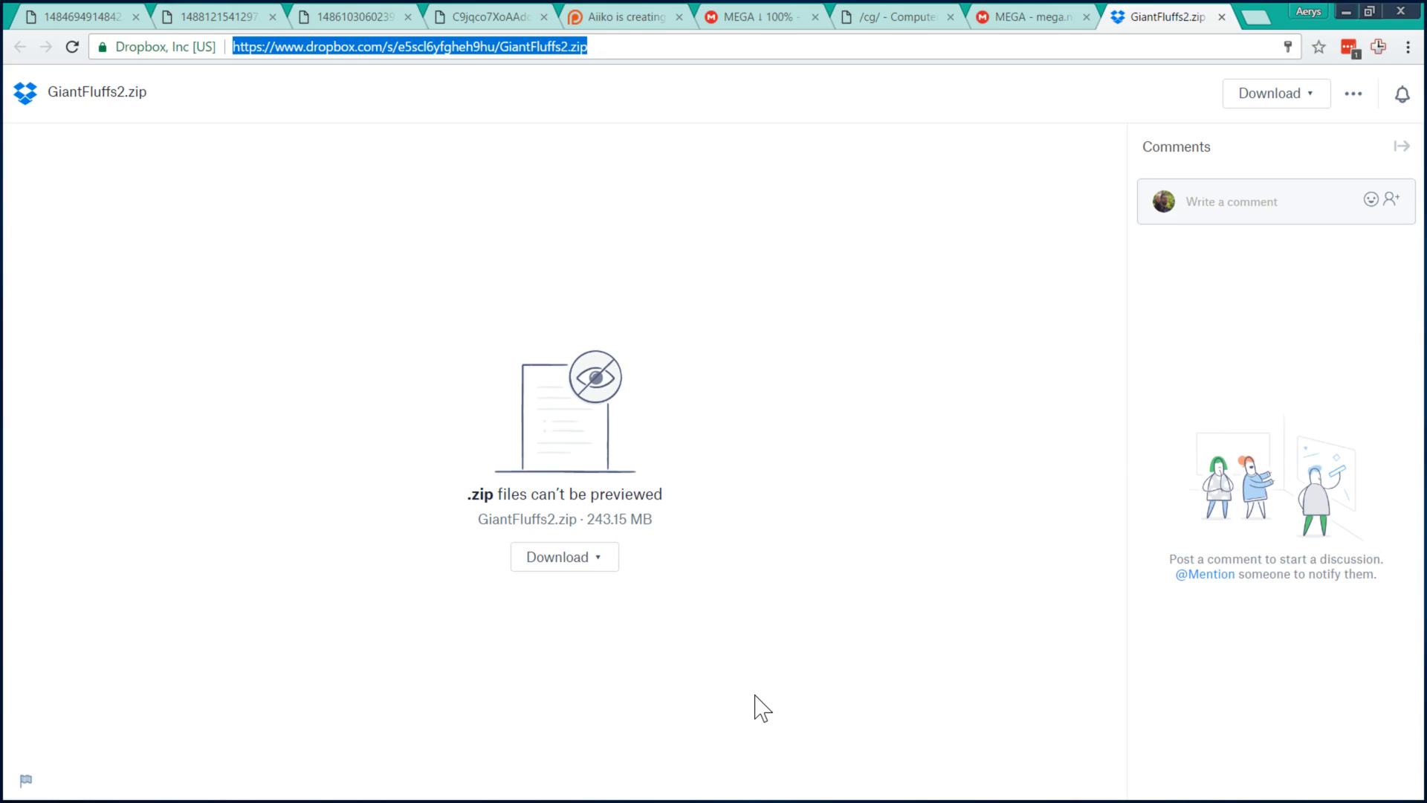
mouse_move(760, 708)
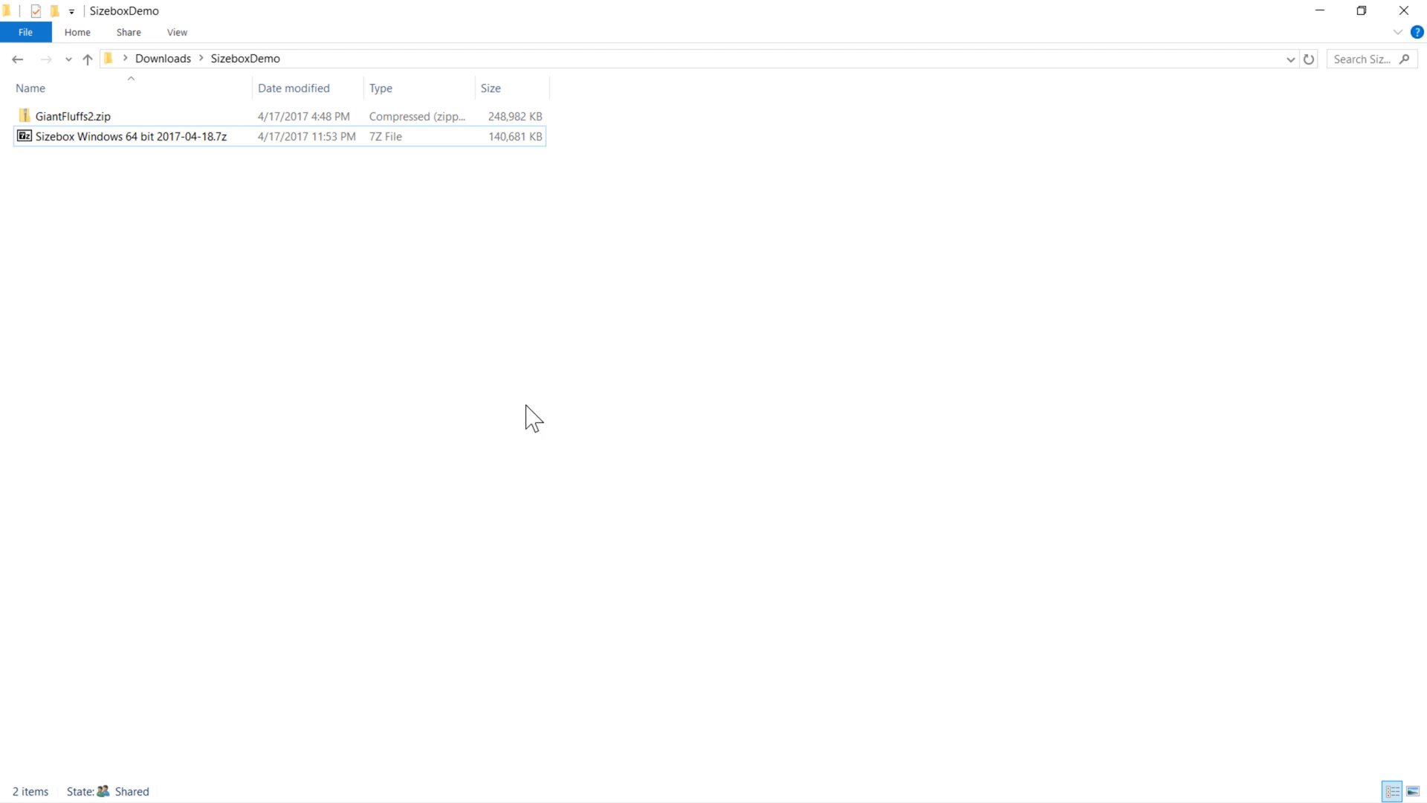
mouse_move(315, 394)
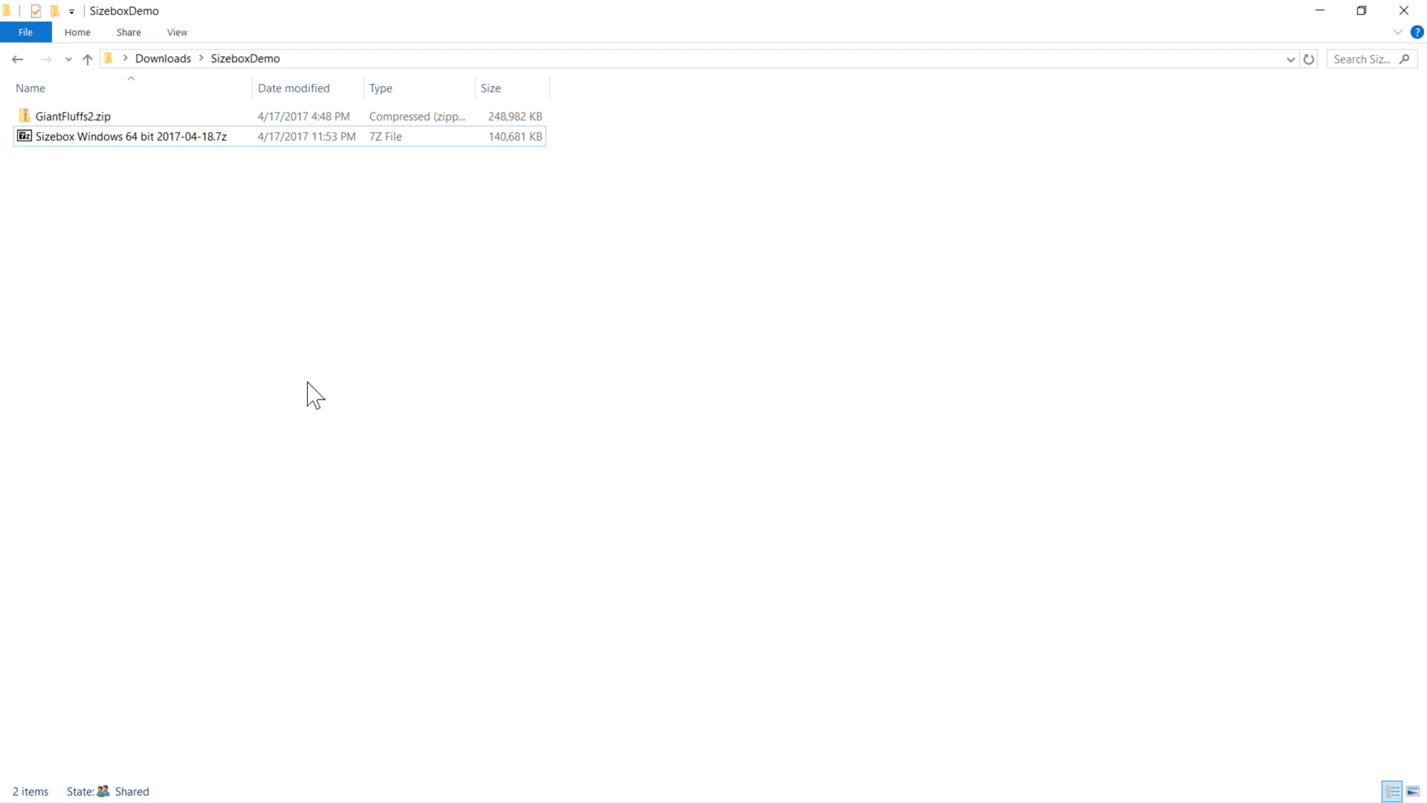
mouse_move(137, 136)
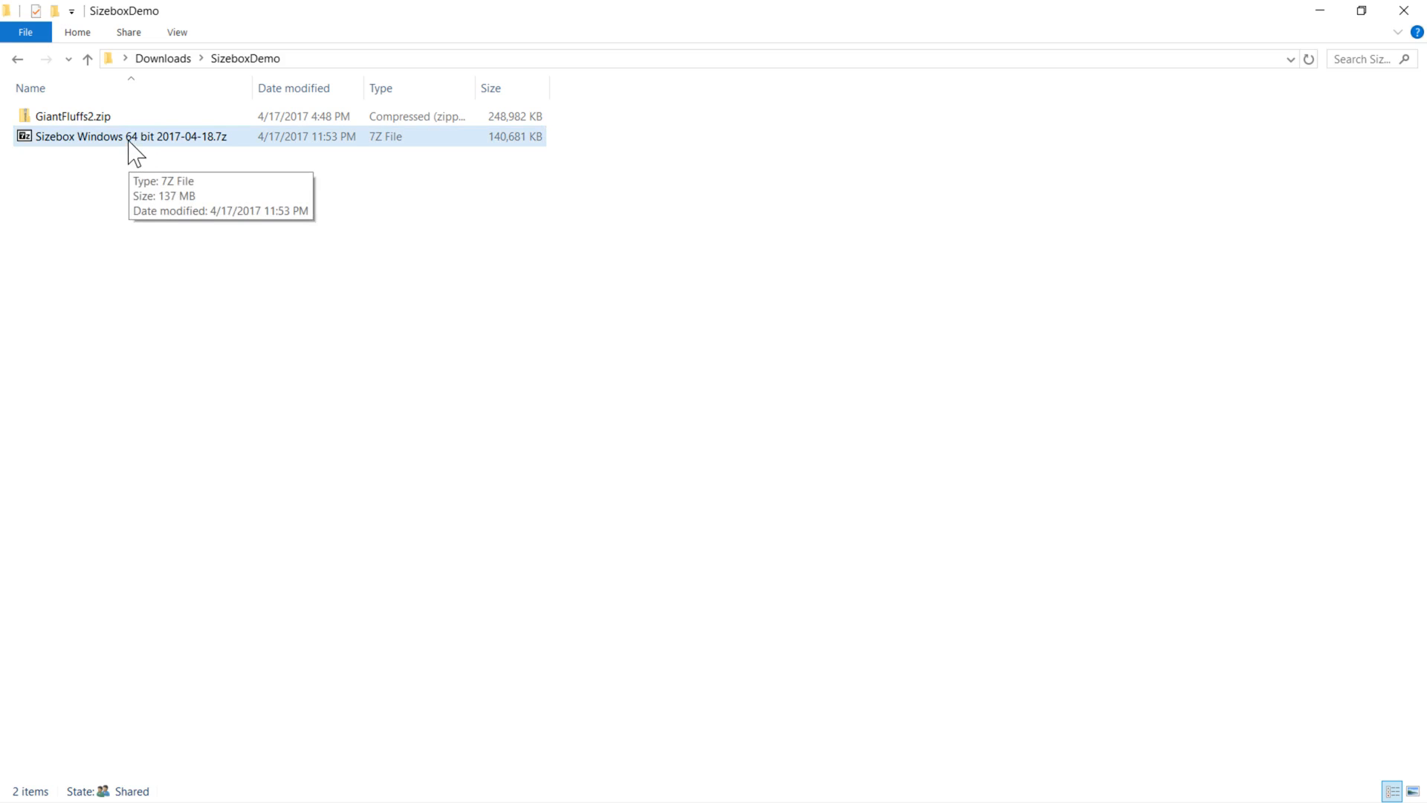
Extract the Sizebox .7z and GiantFluffs2.zip with 7-Zip into SizeboxDemo and enter GiantFluffs2.
right_click(132, 135)
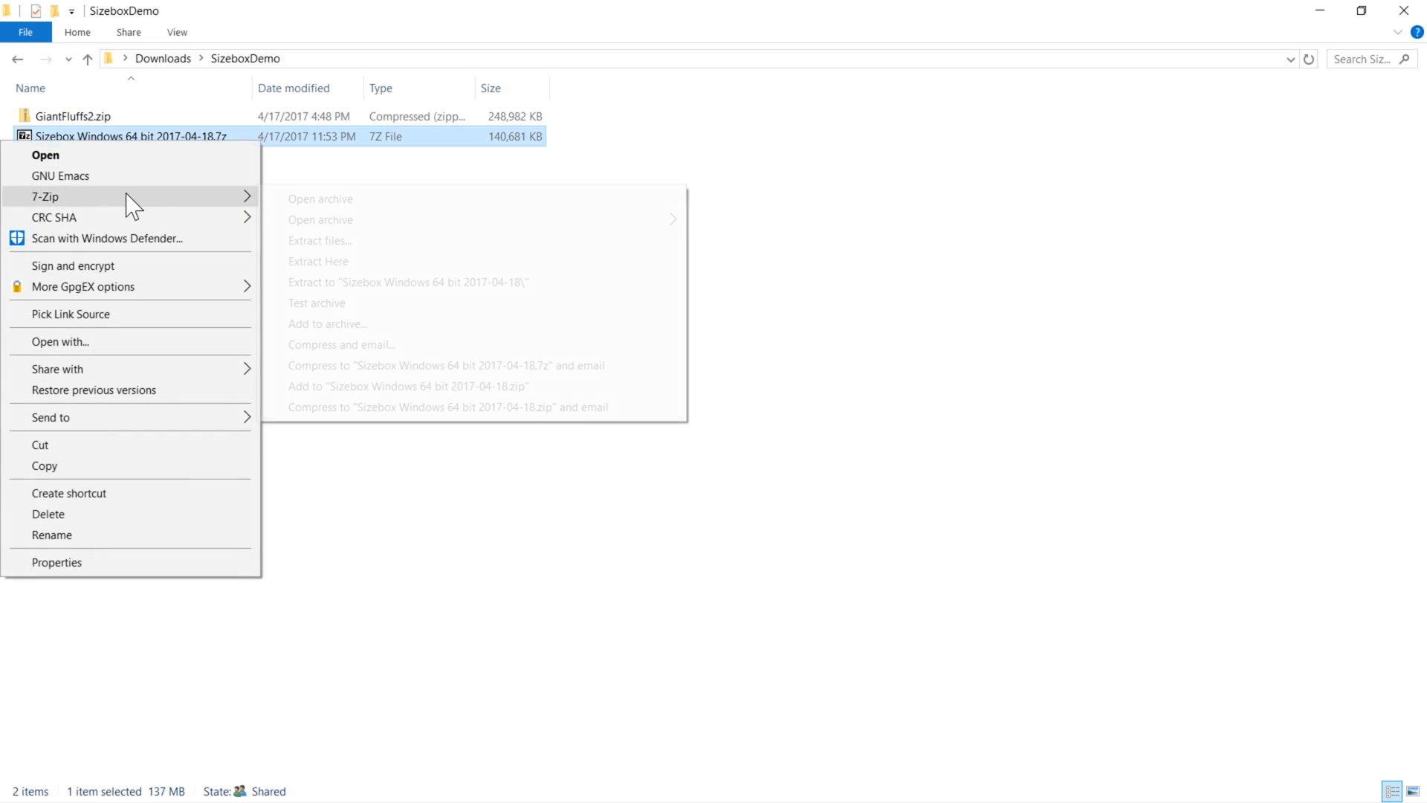
click(318, 261)
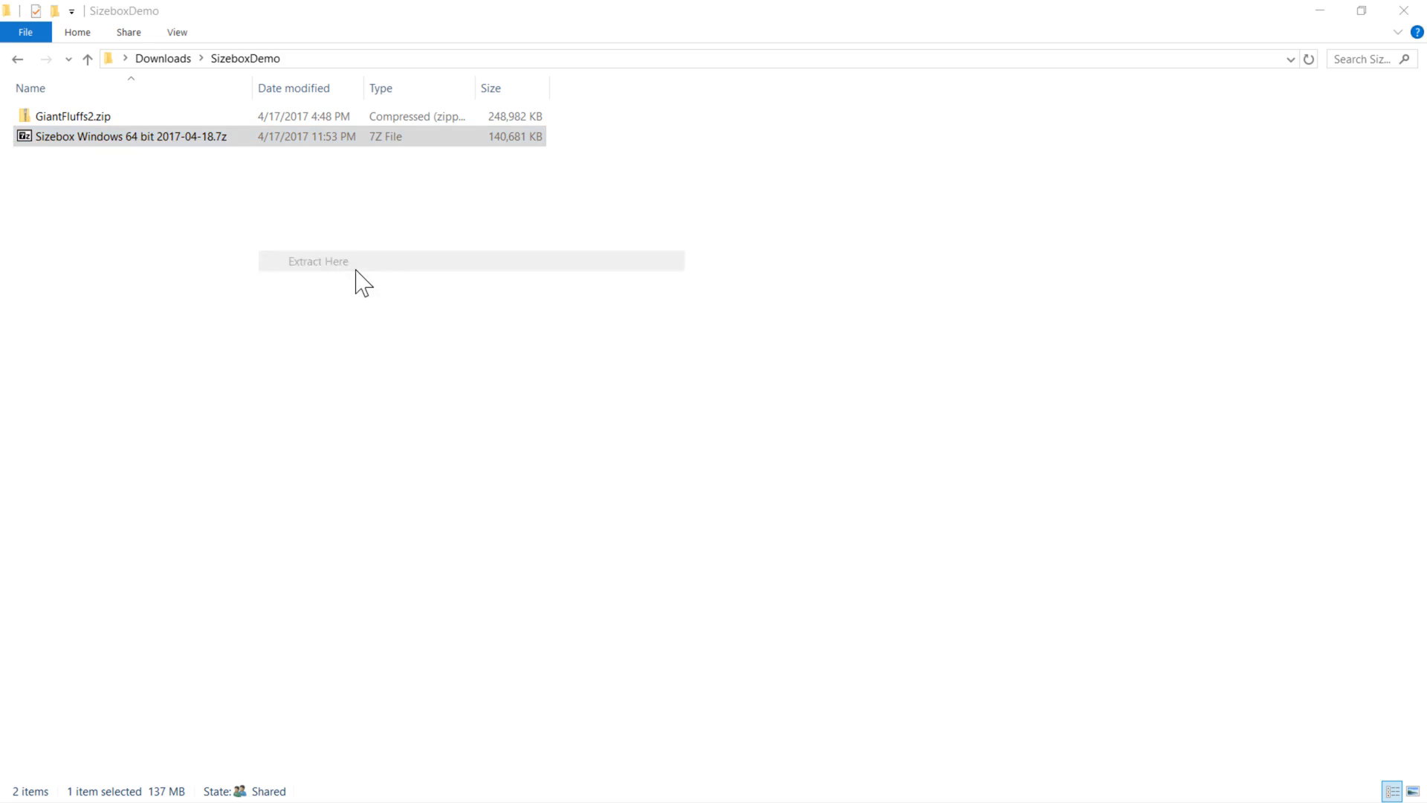
click(318, 262)
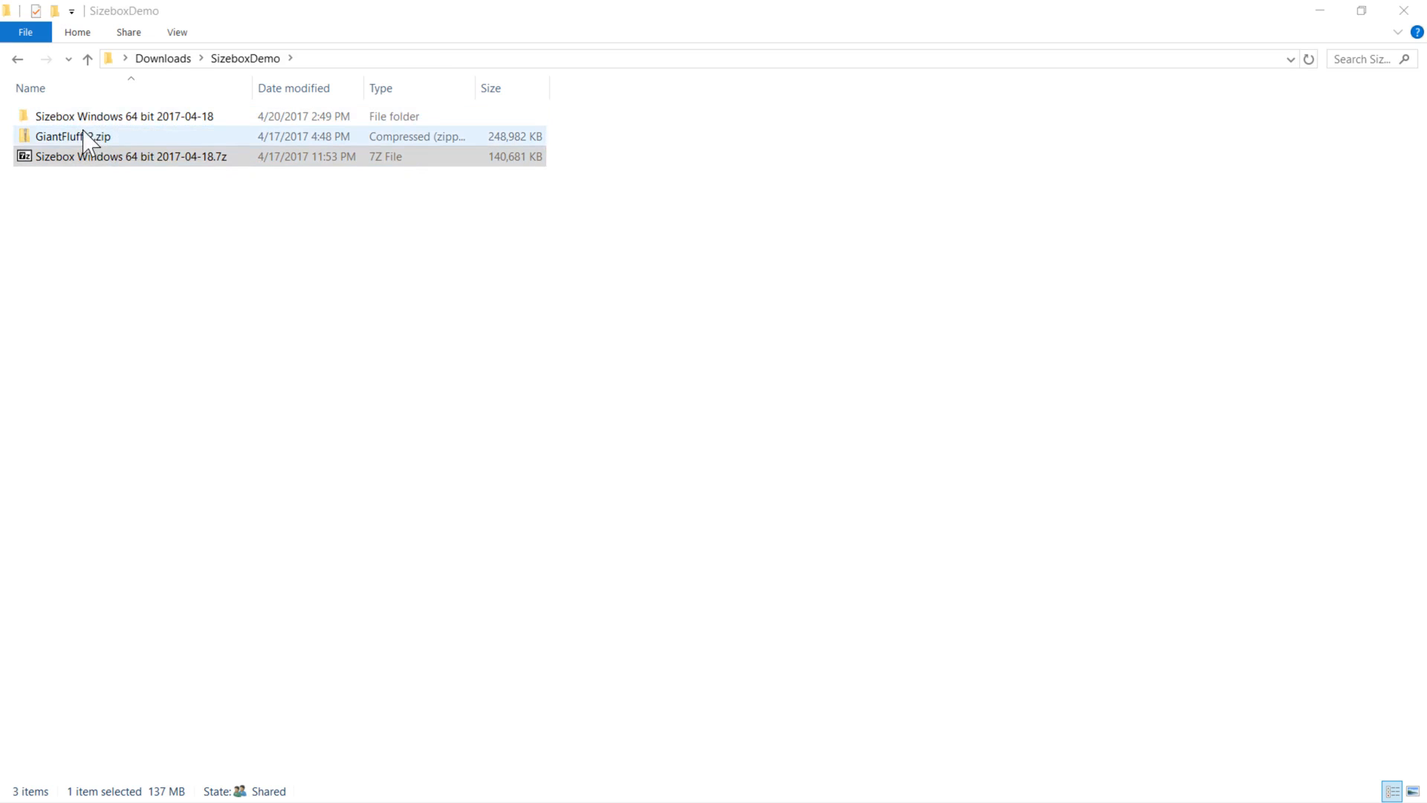
right_click(73, 137)
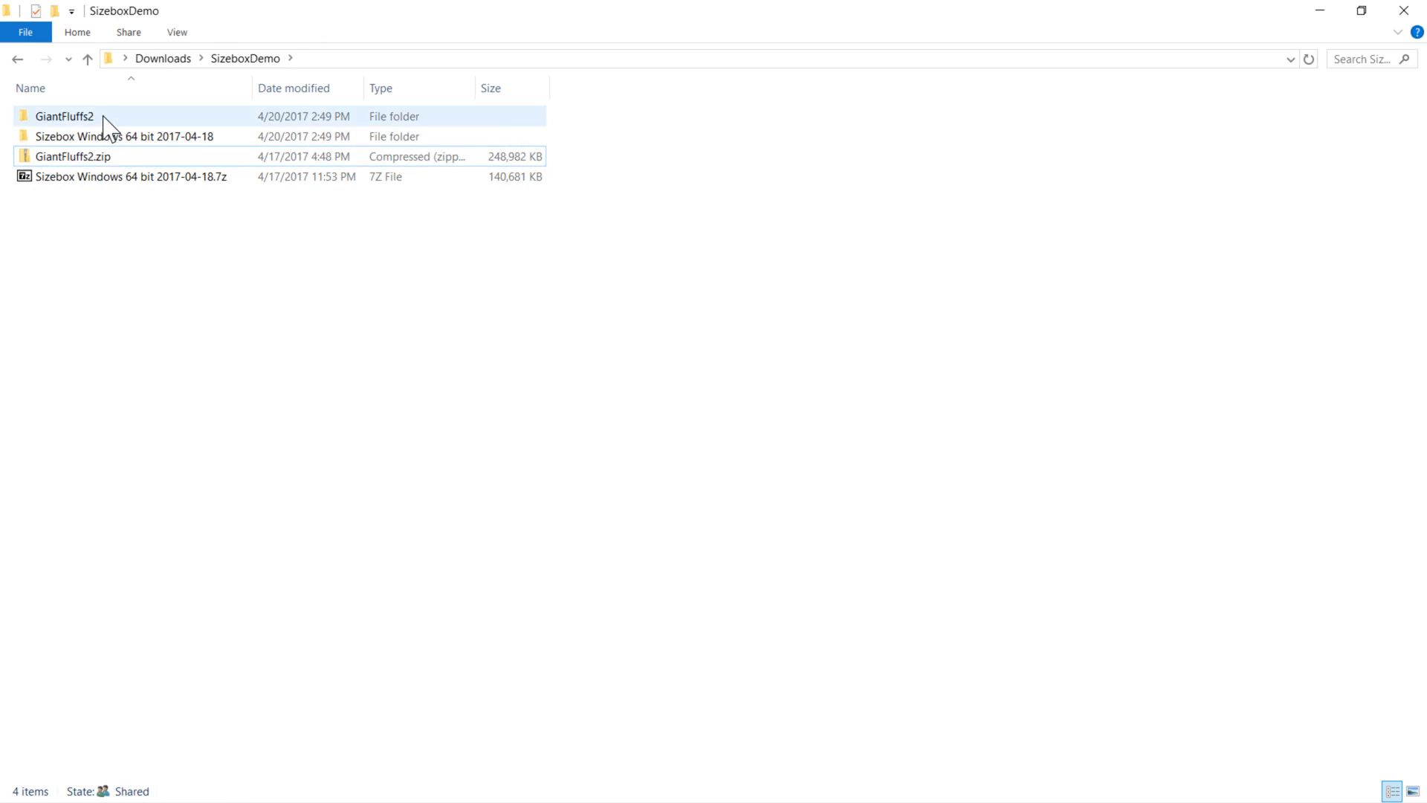
double_click(64, 116)
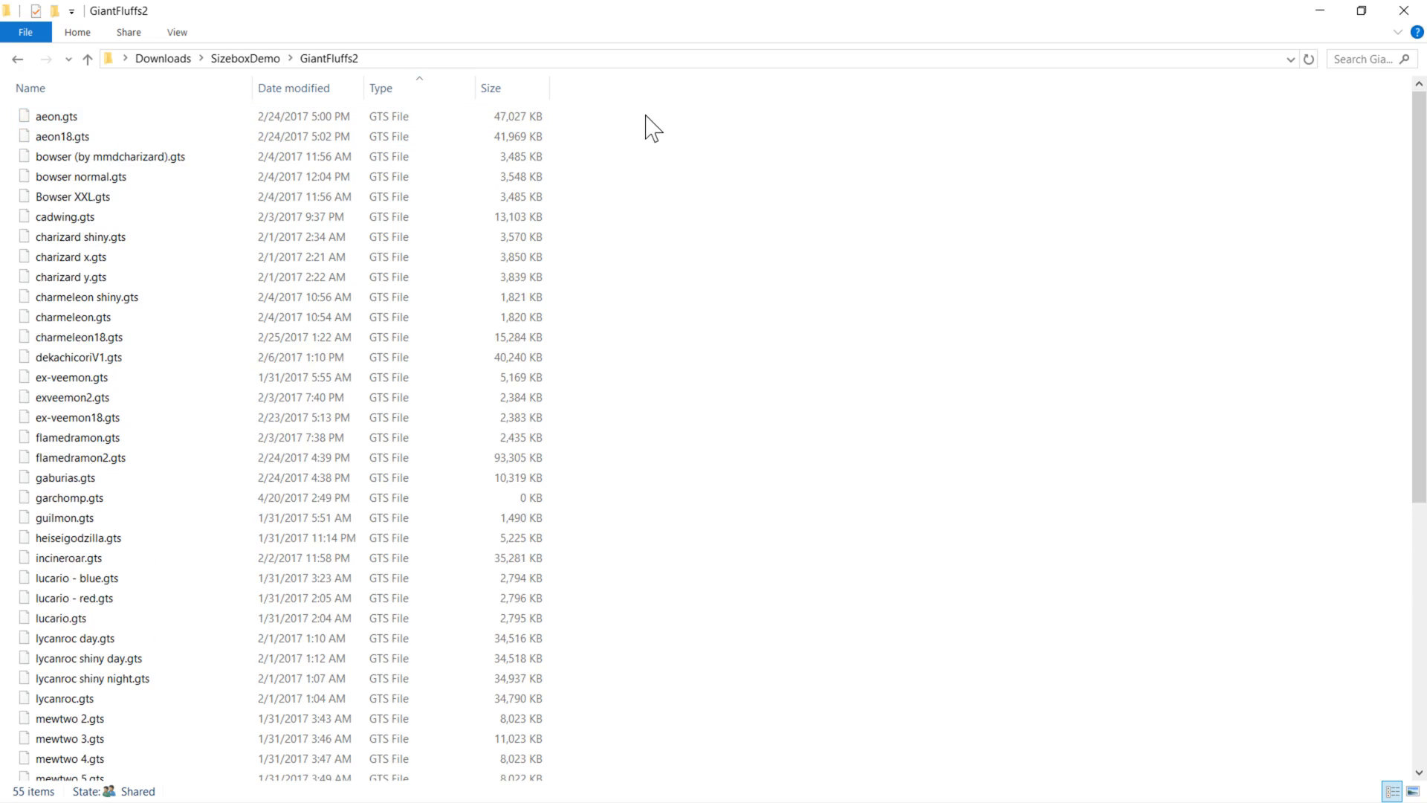
Move all GiantFluffs2 .gts files into Sizebox's Models\Giantess folder and return to GiantFluffs2.
scroll(down, 3)
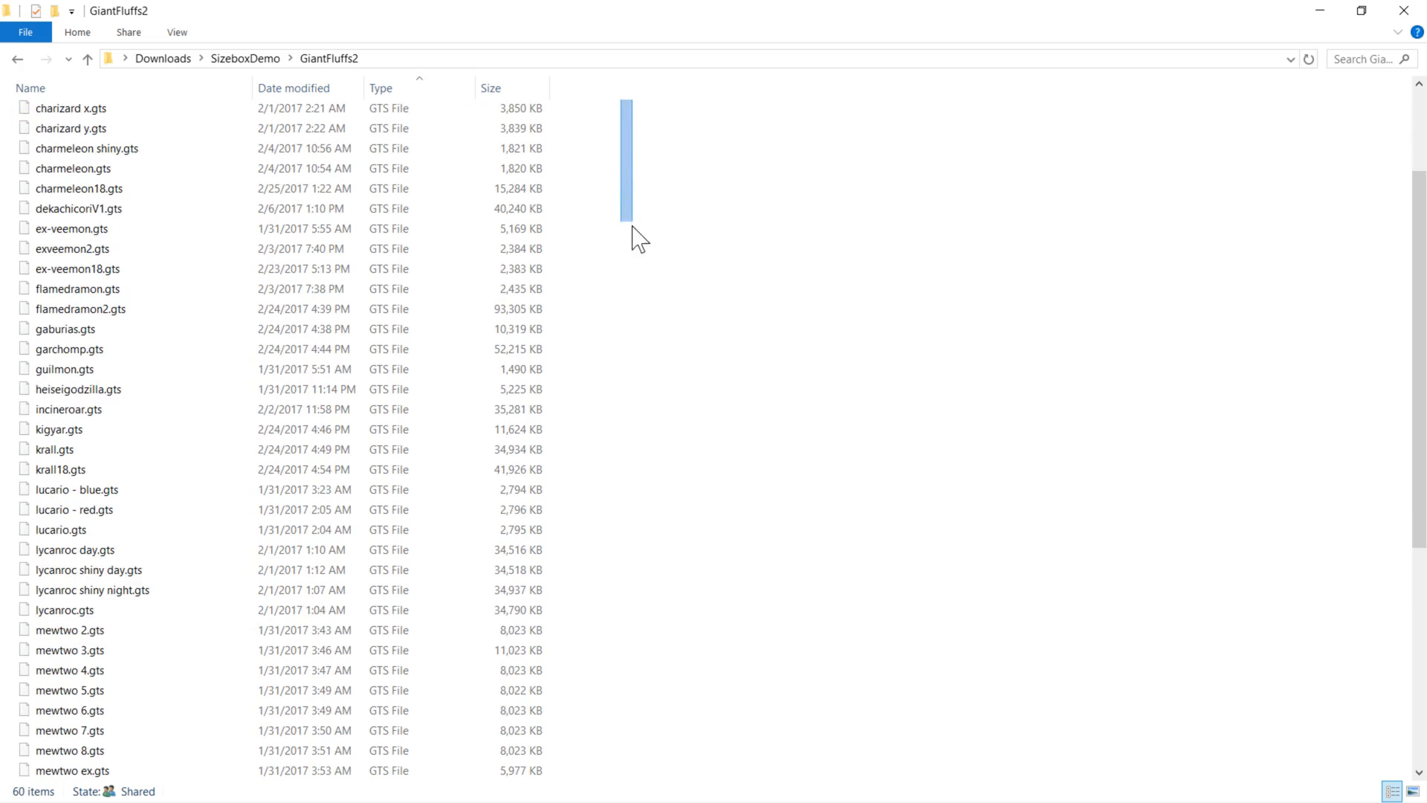
scroll(down, 3)
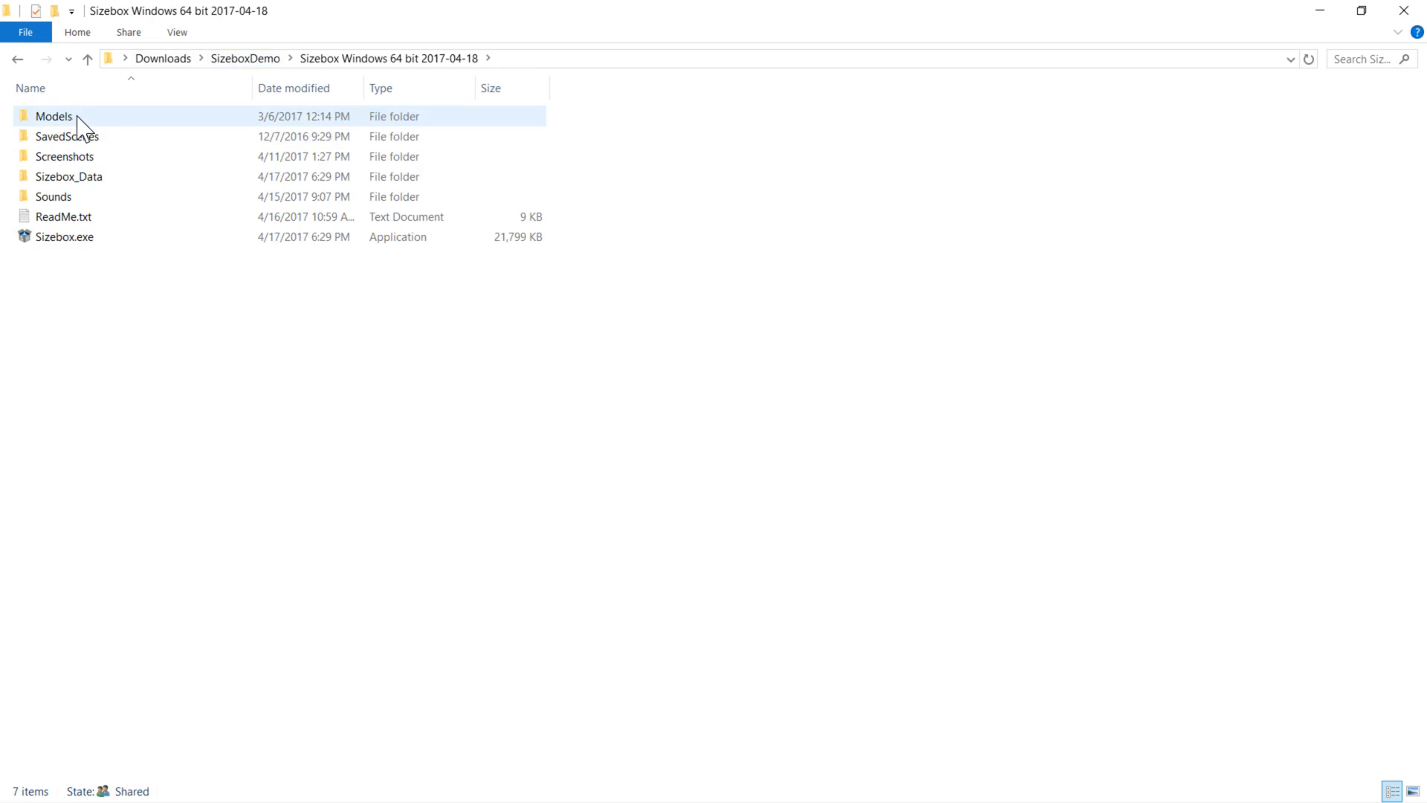
double_click(54, 116)
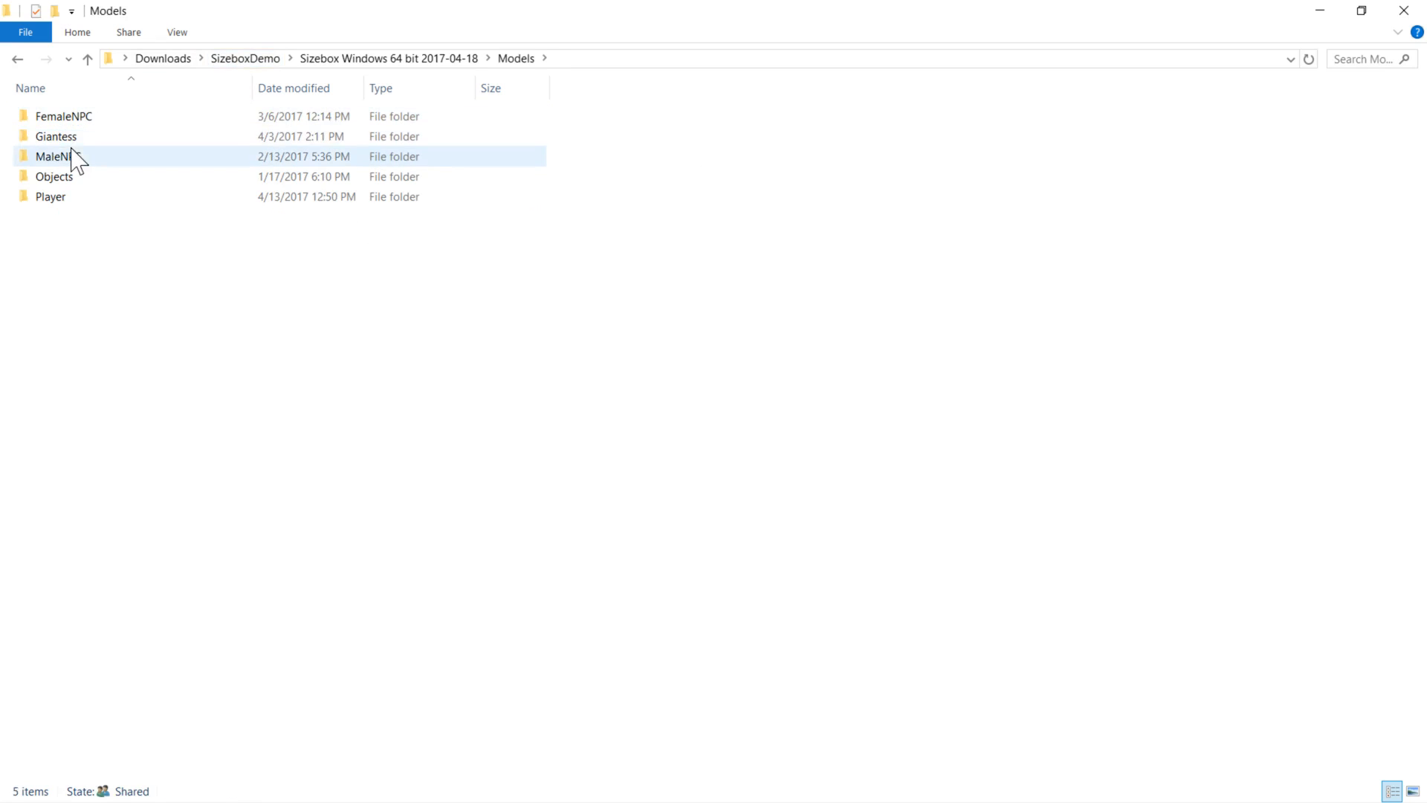
mouse_move(57, 137)
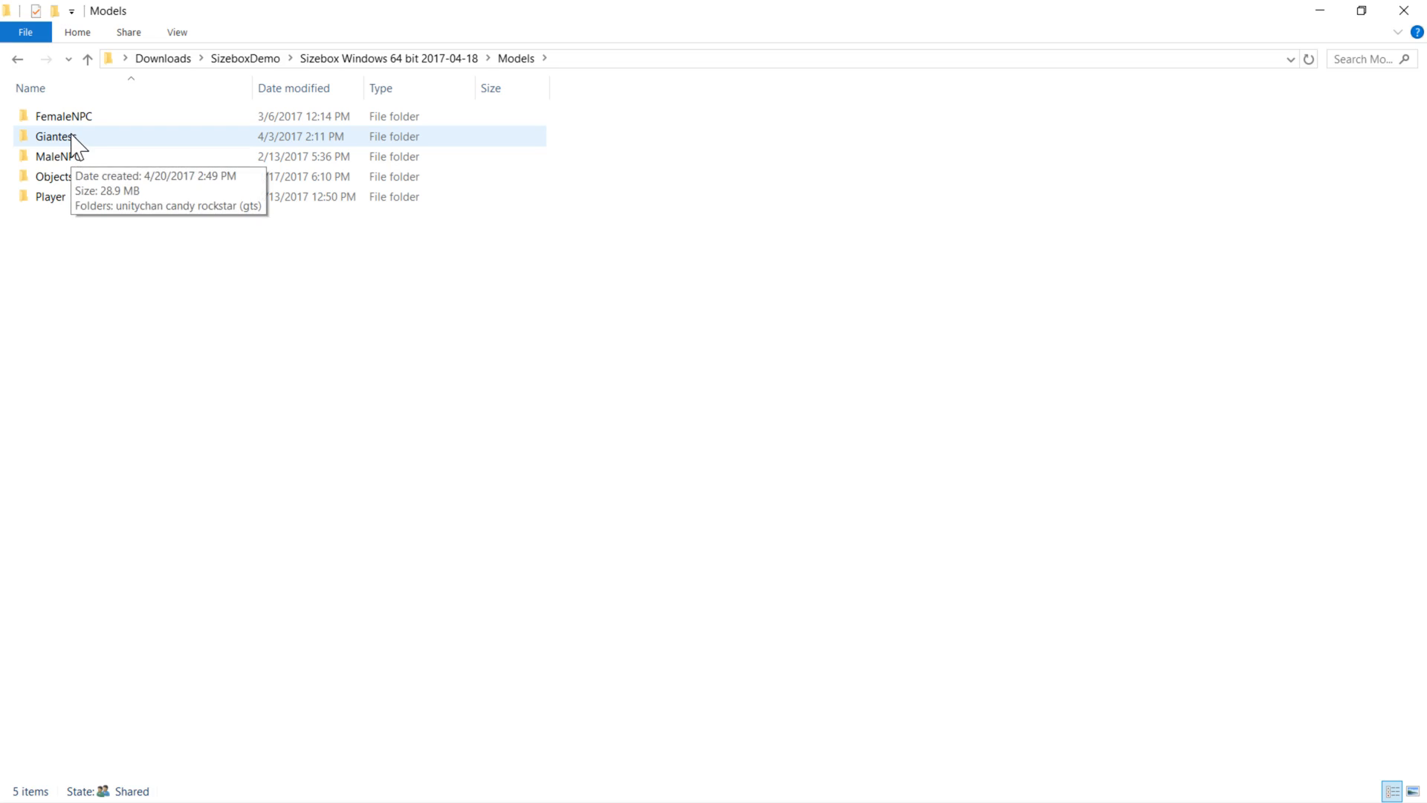
double_click(56, 137)
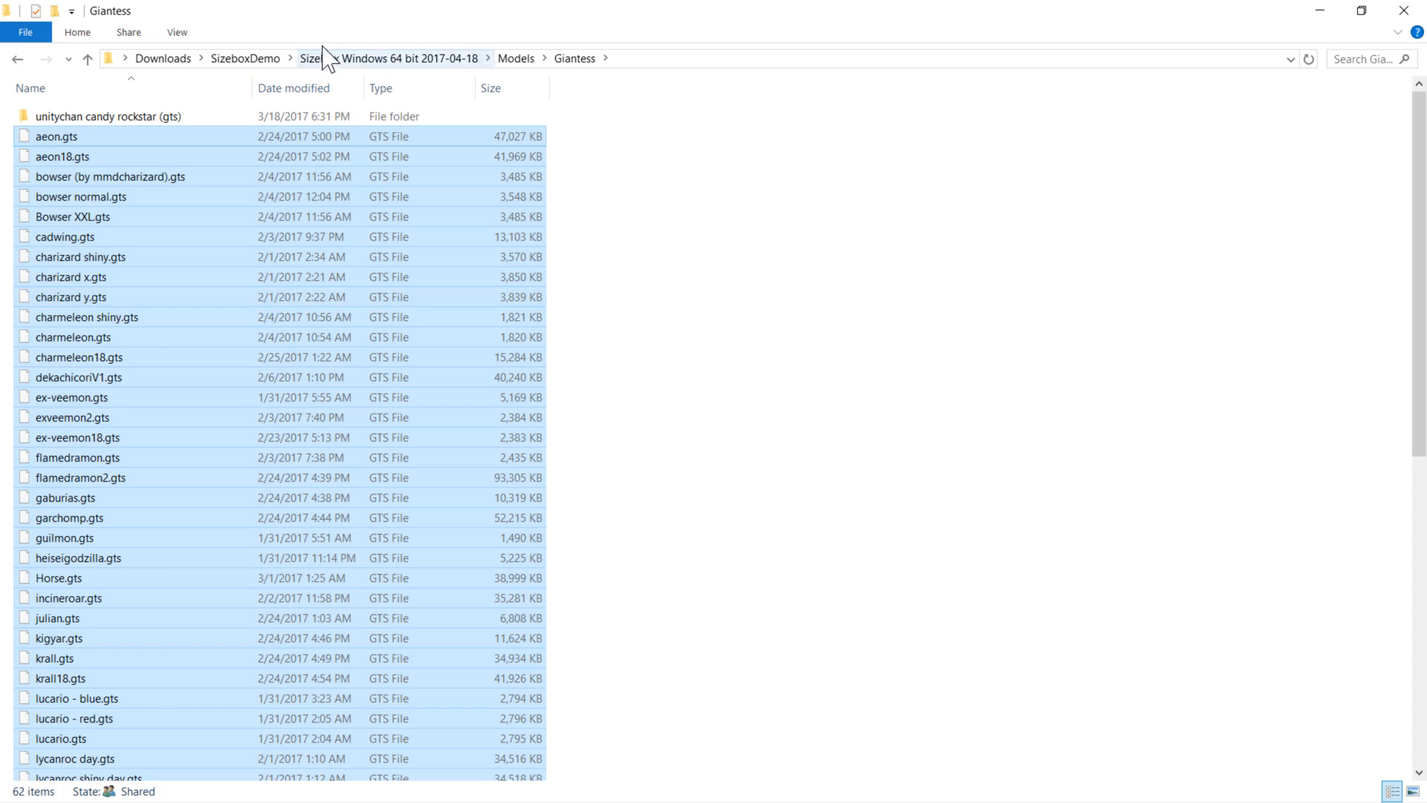
click(245, 57)
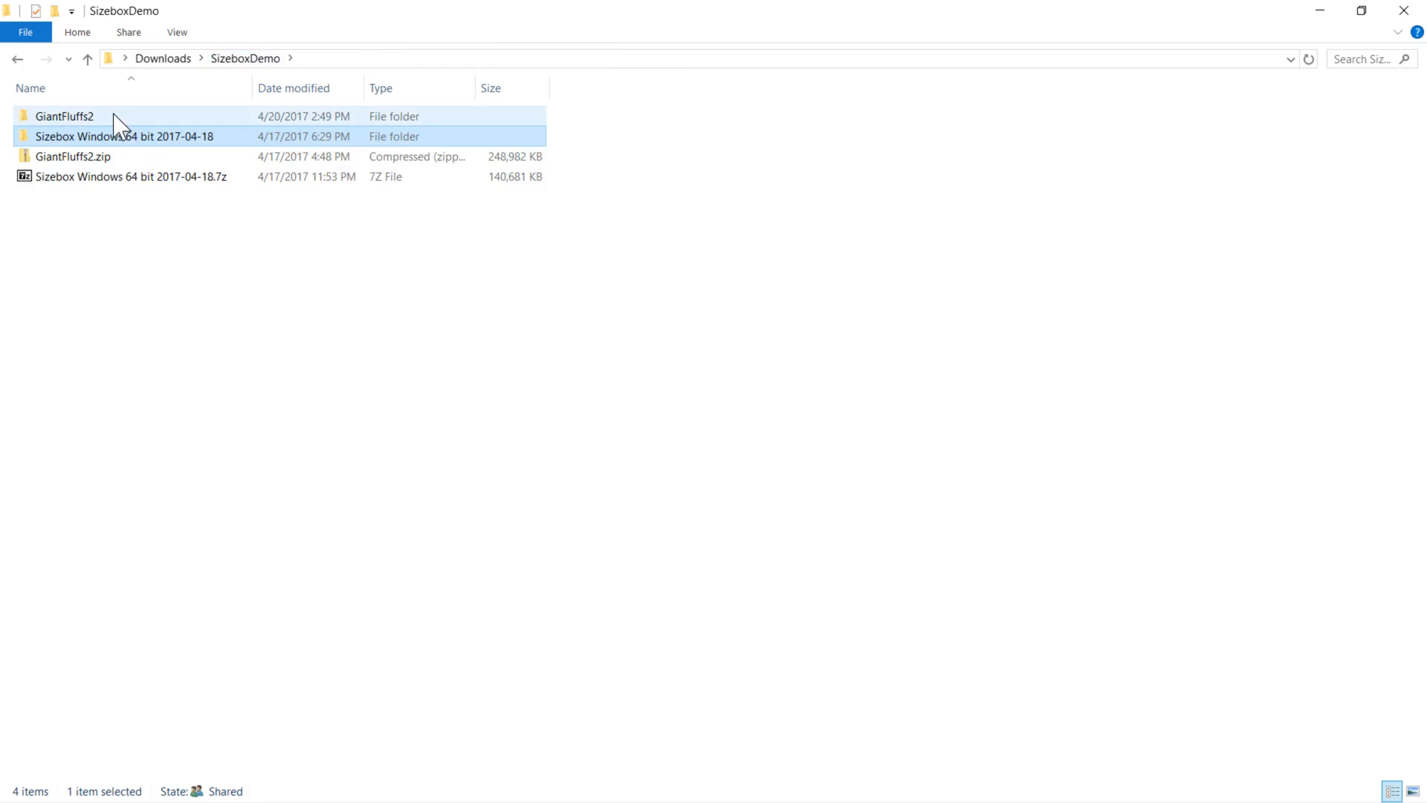
double_click(63, 116)
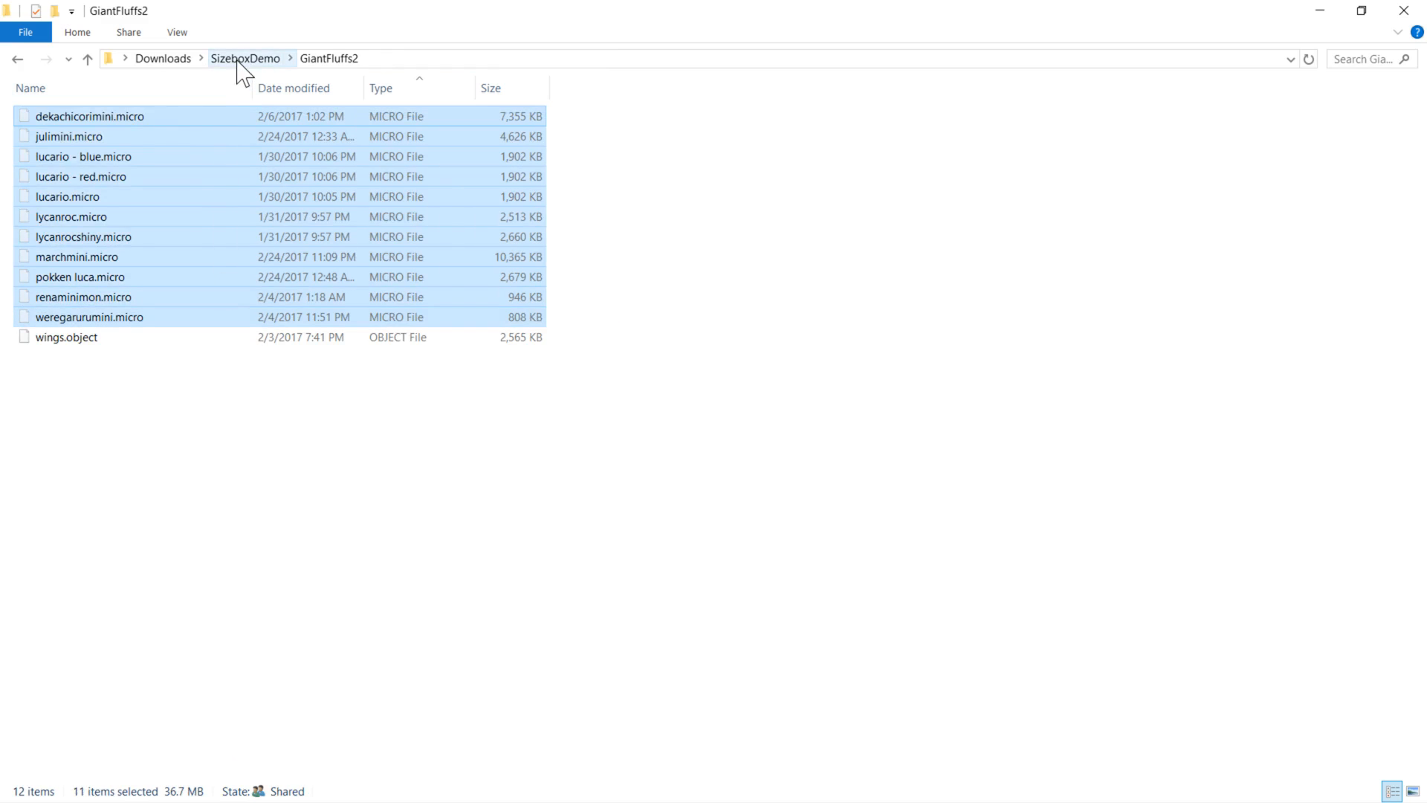
Move the .micro models into Sizebox's Models\Player folder.
click(245, 58)
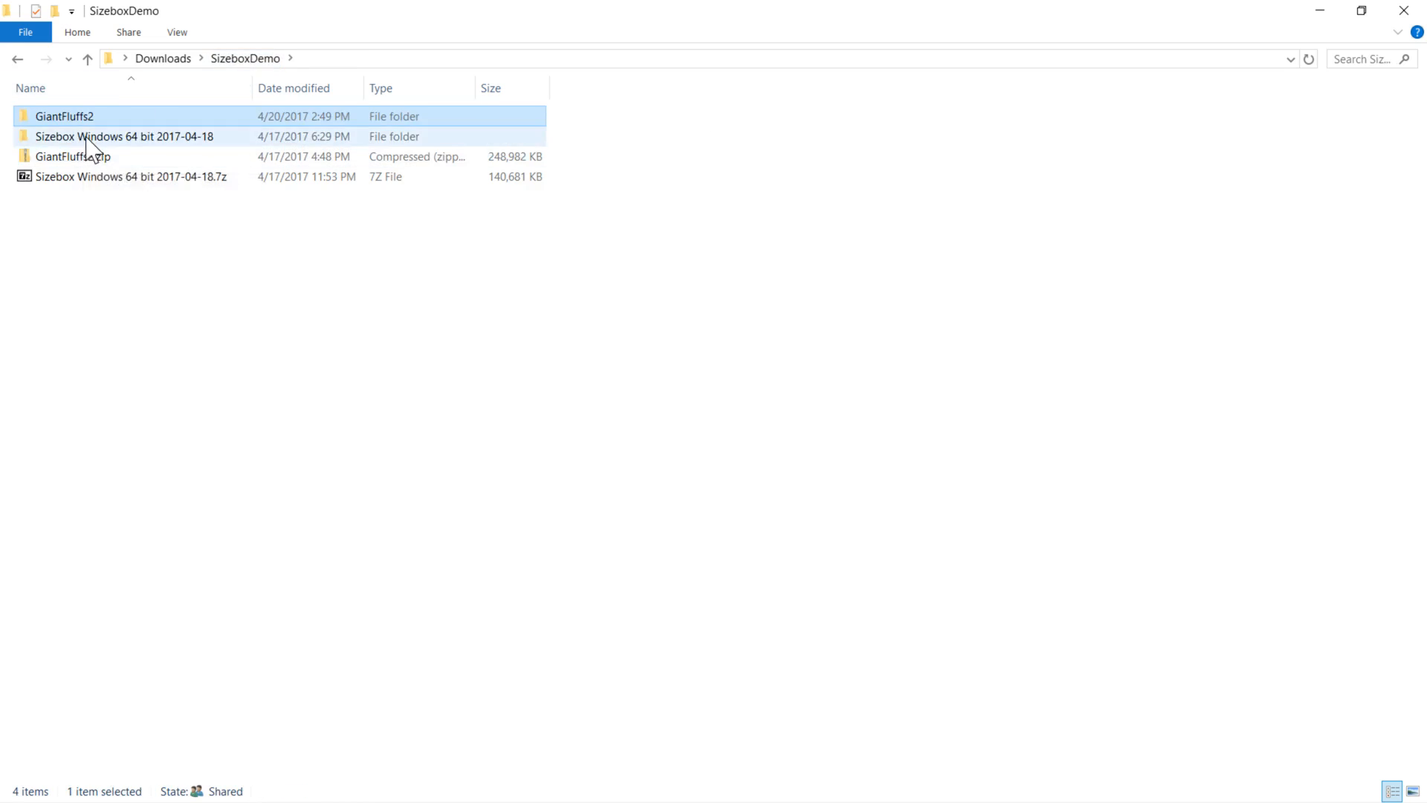
double_click(125, 136)
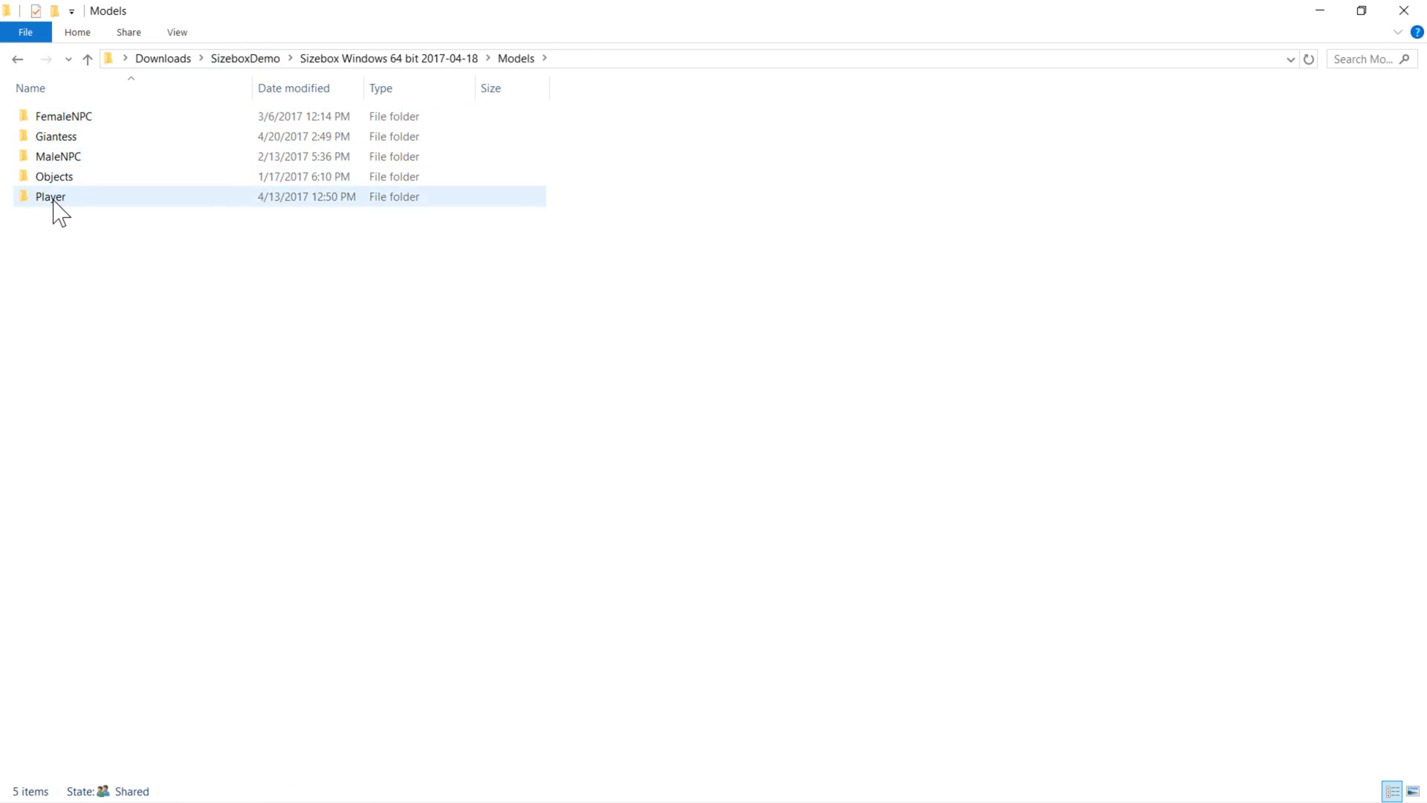
double_click(51, 196)
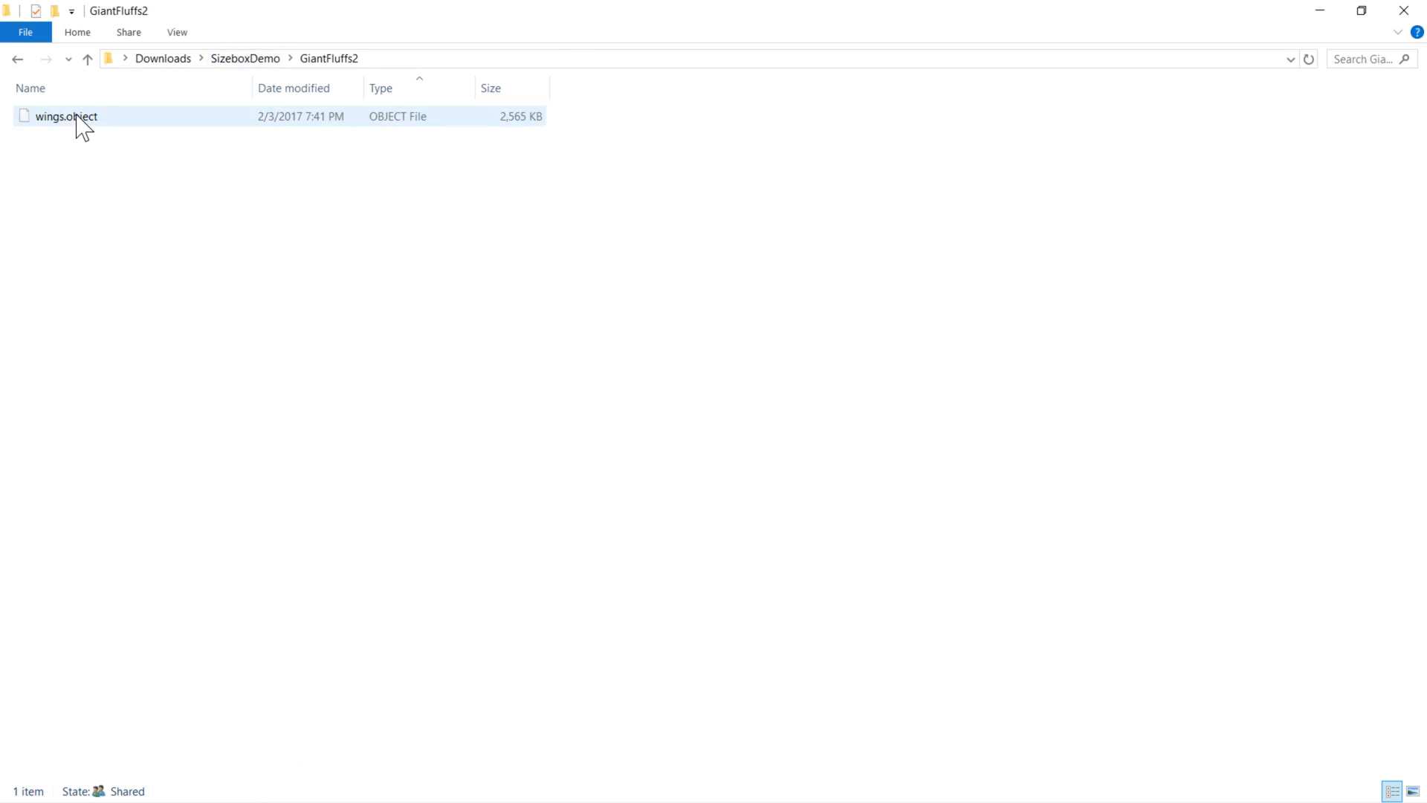
click(88, 58)
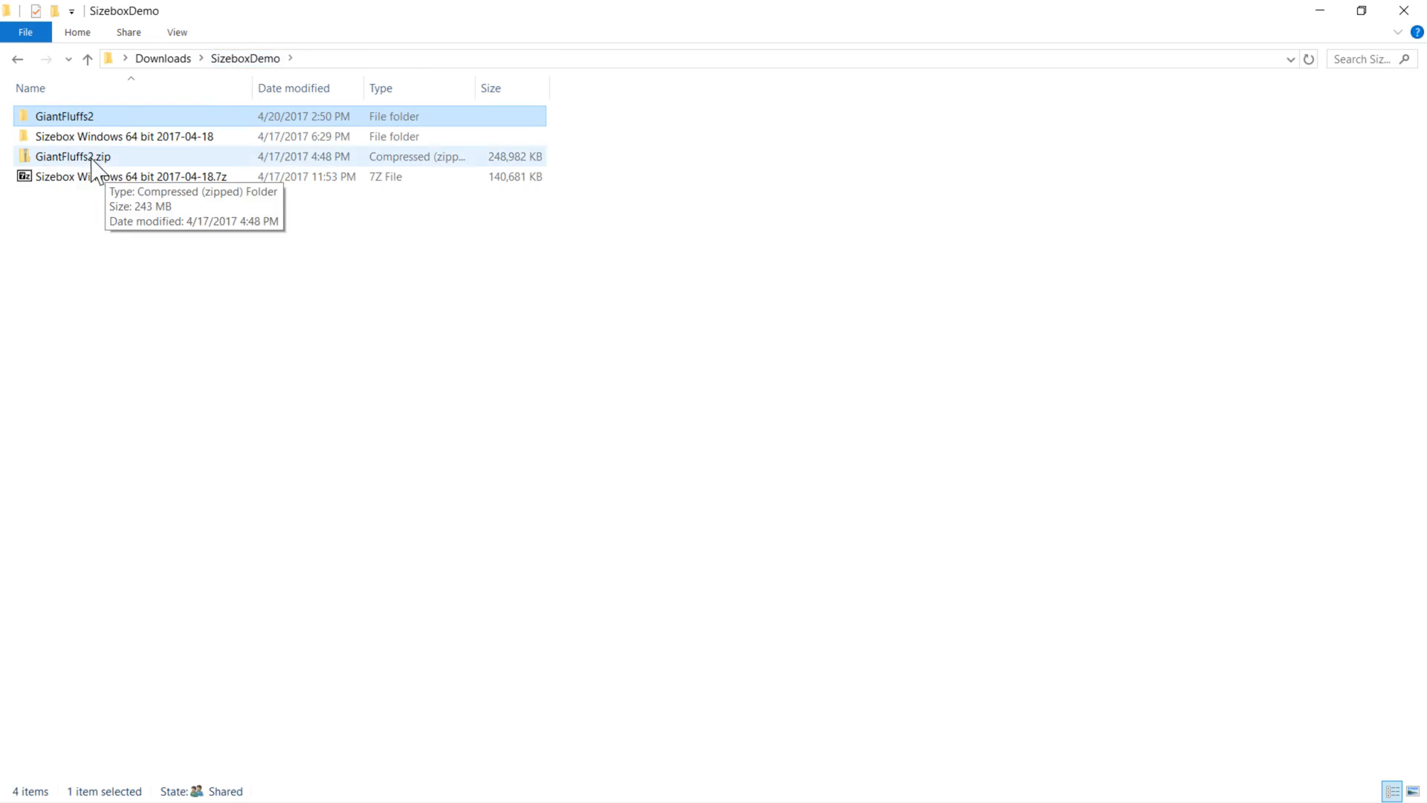
Move wings.object into Sizebox's Models\Objects folder.
double_click(123, 135)
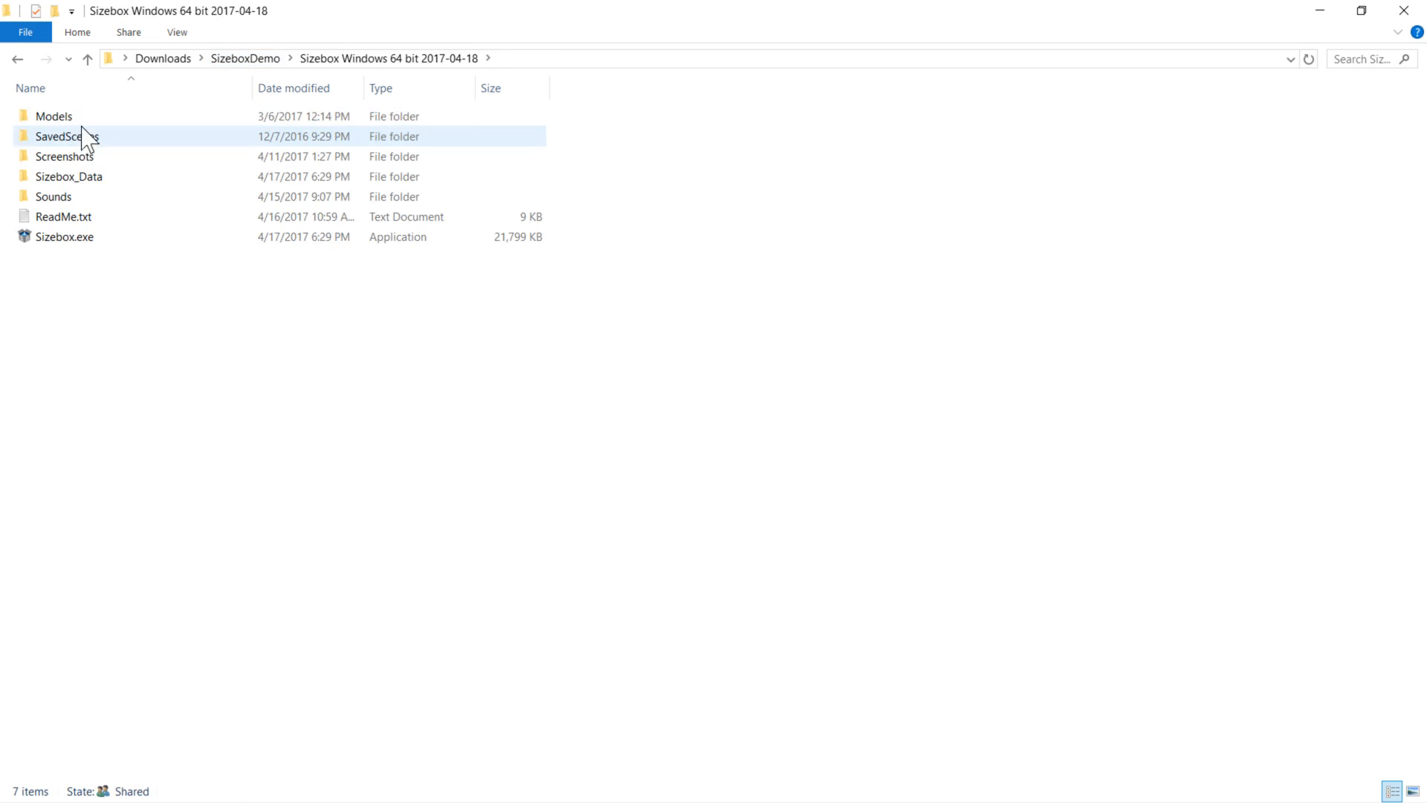
double_click(53, 116)
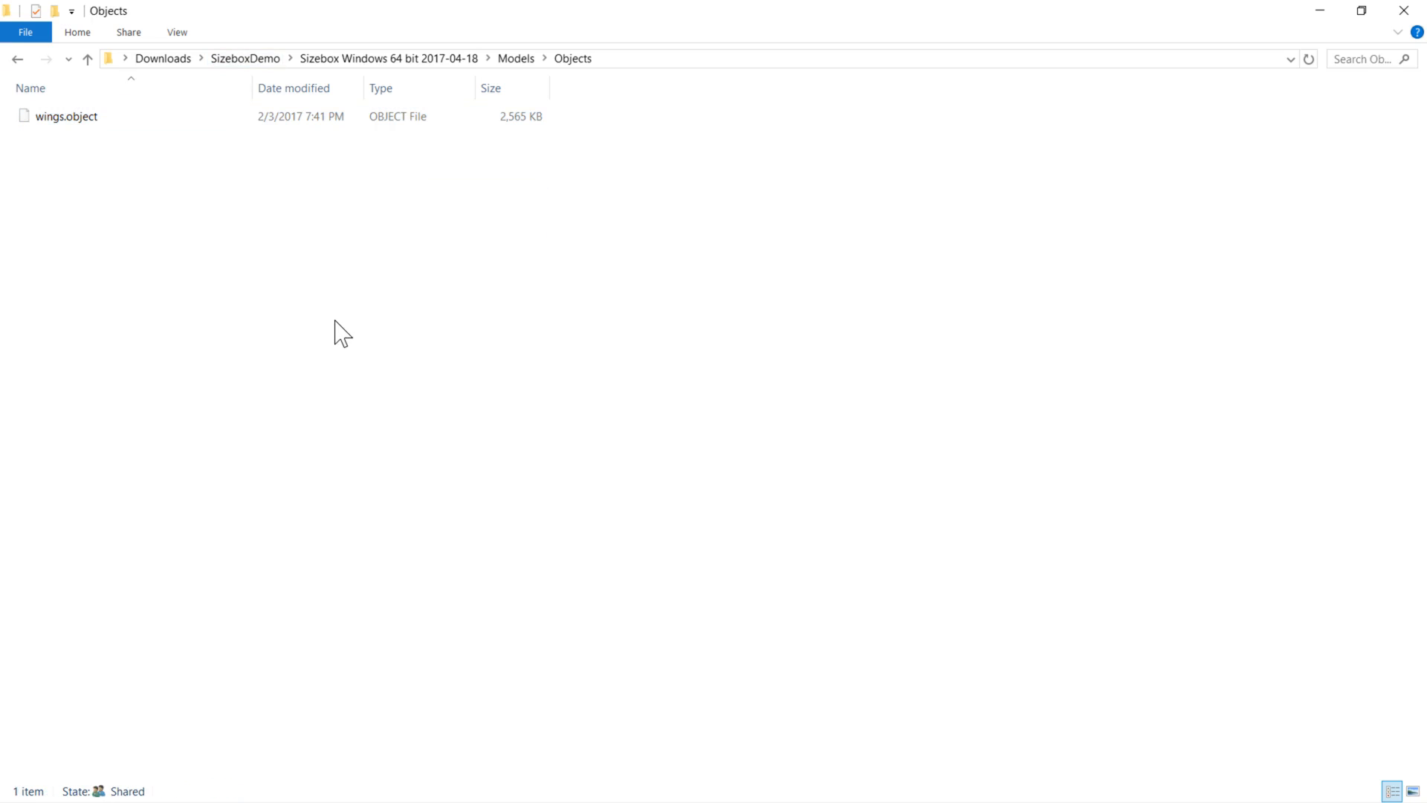
click(388, 58)
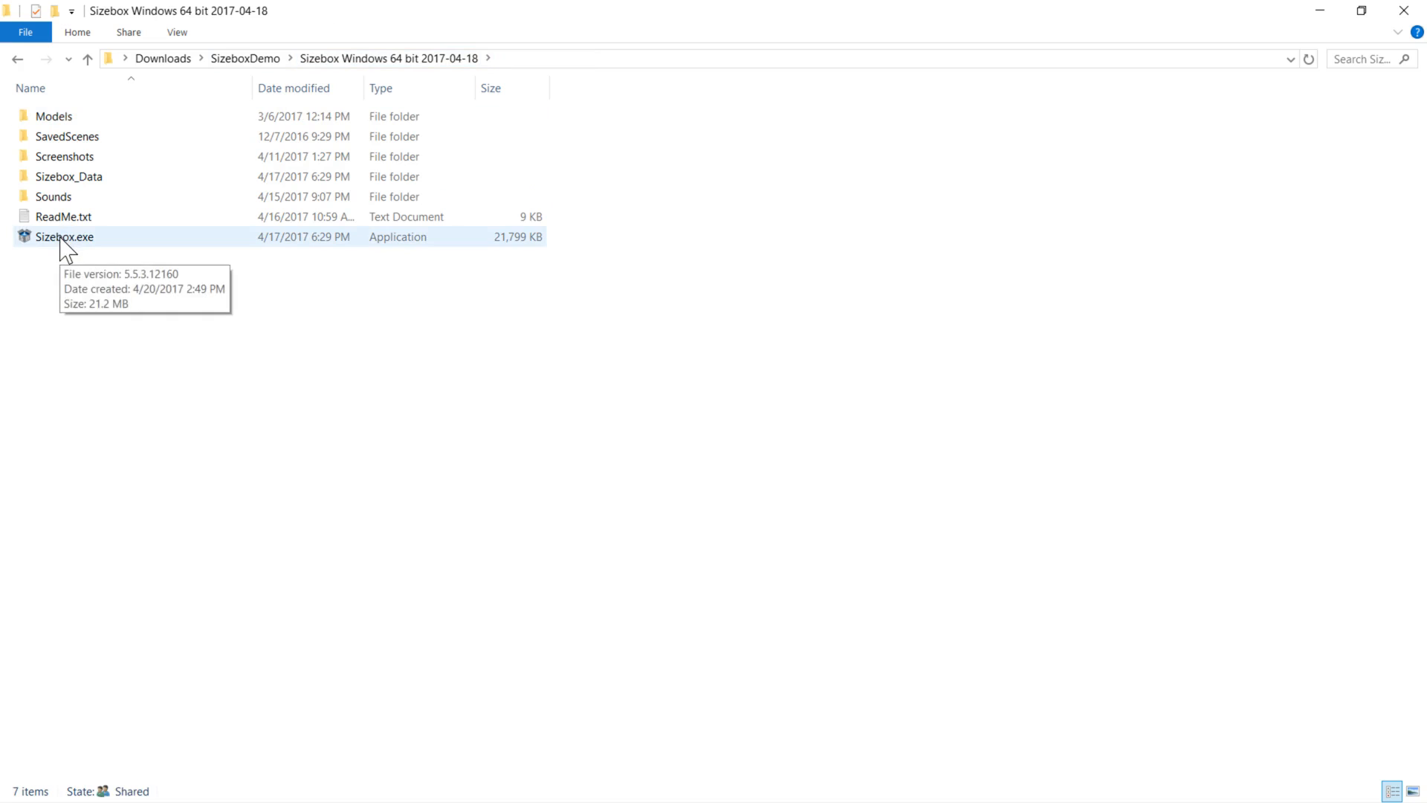
Run Sizebox.exe at 1920 x 1080 Fantastic quality to reach the Start/LAN/Exit menu.
click(64, 237)
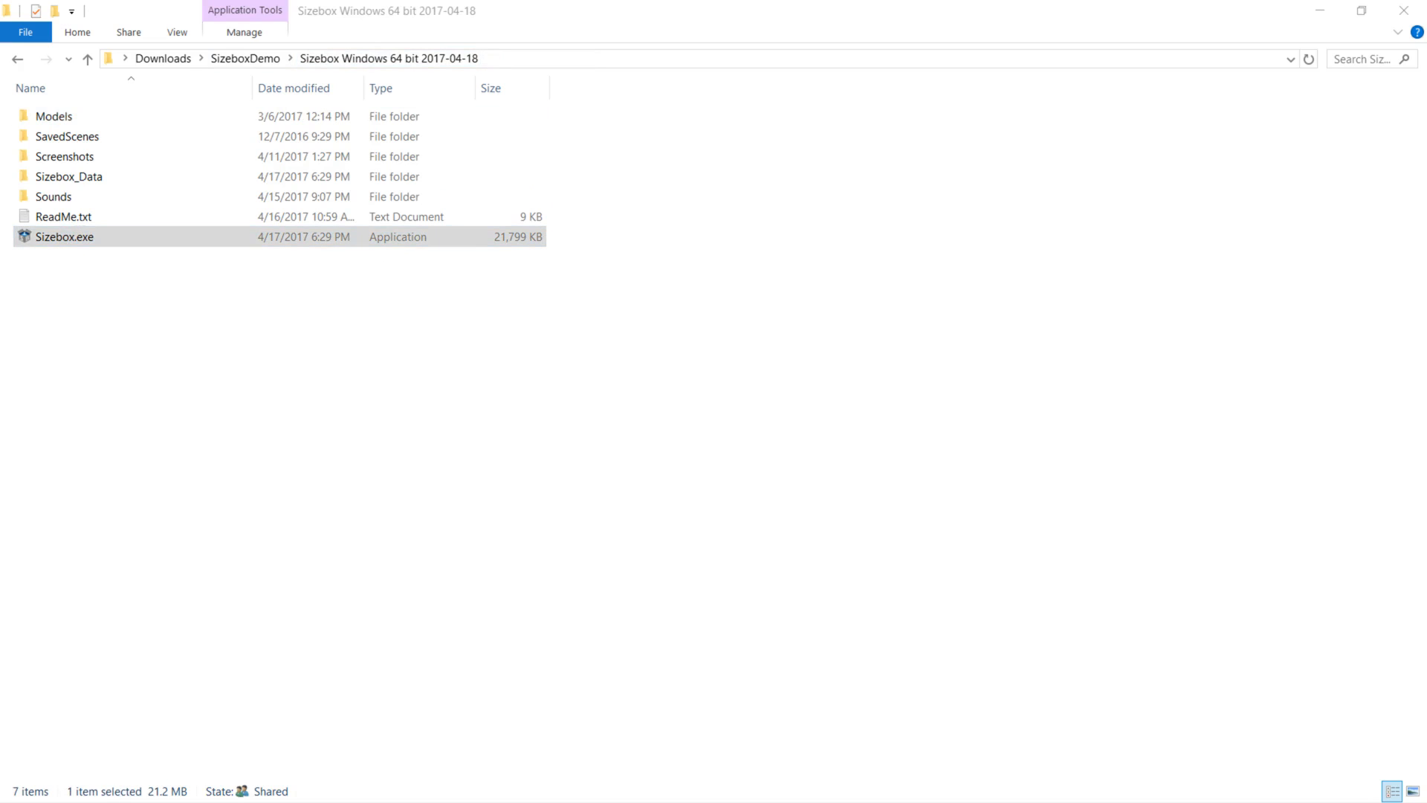
double_click(64, 237)
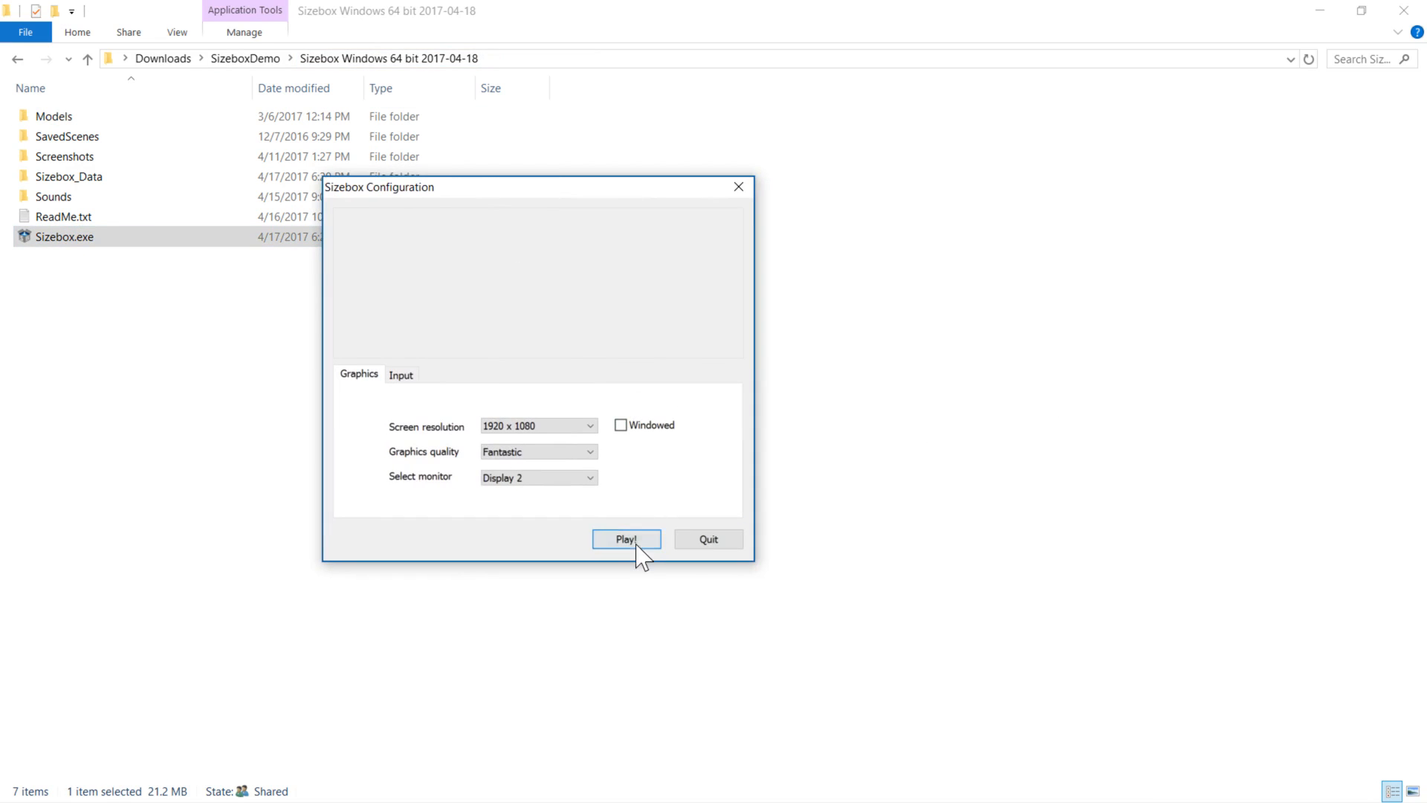
click(626, 539)
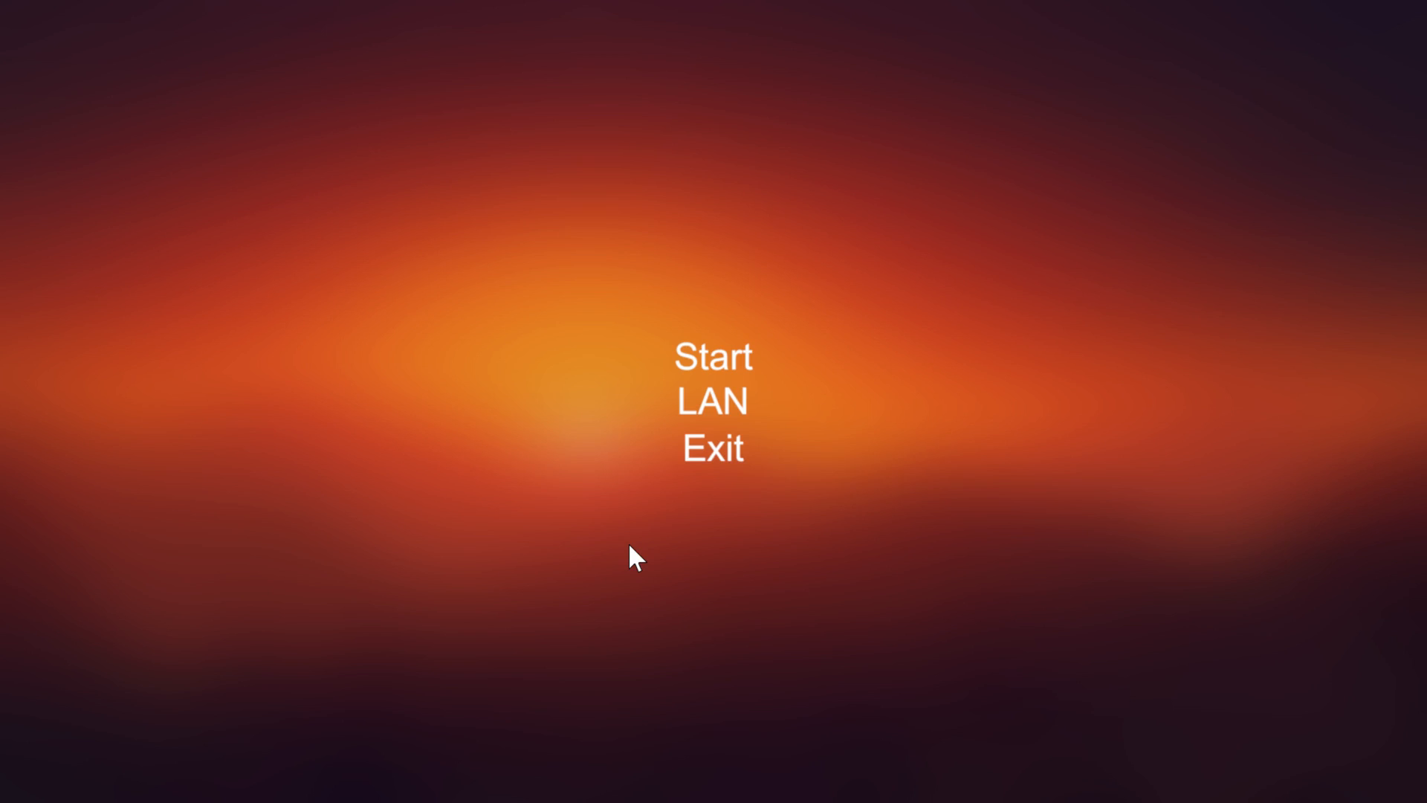